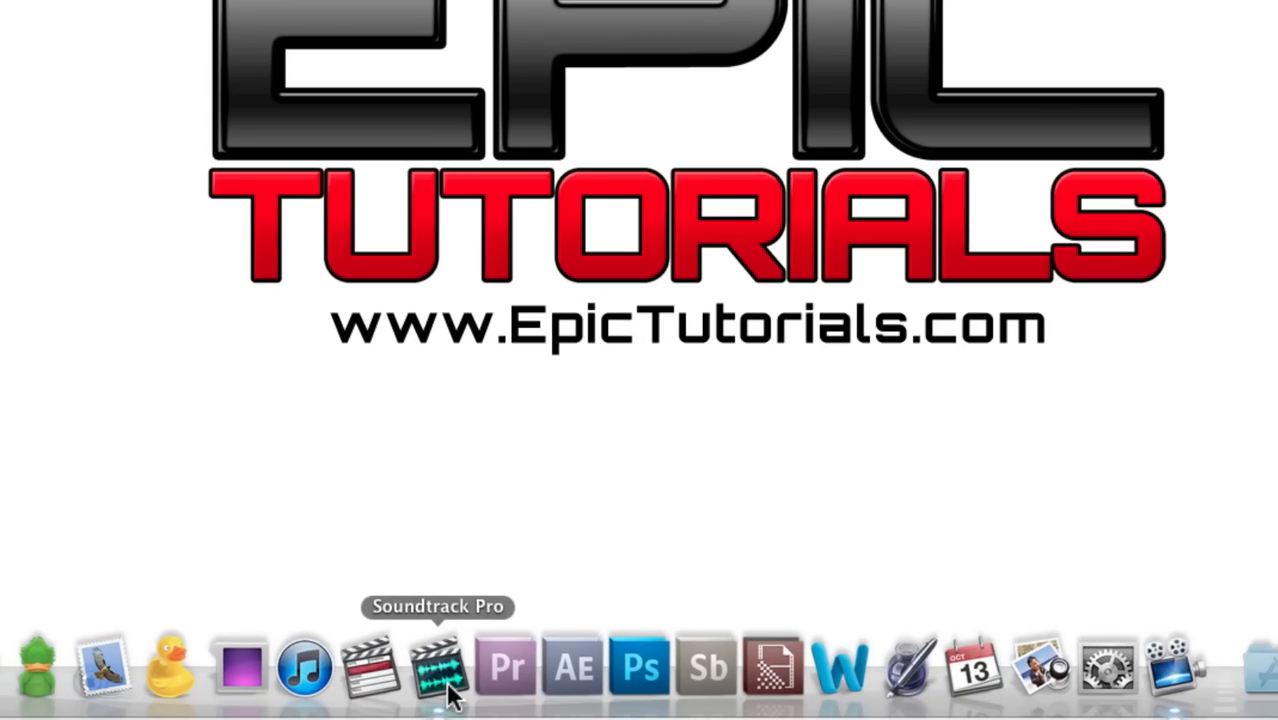
# Step: Launch Soundtrack Pro from the Dock
pyautogui.click(438, 665)
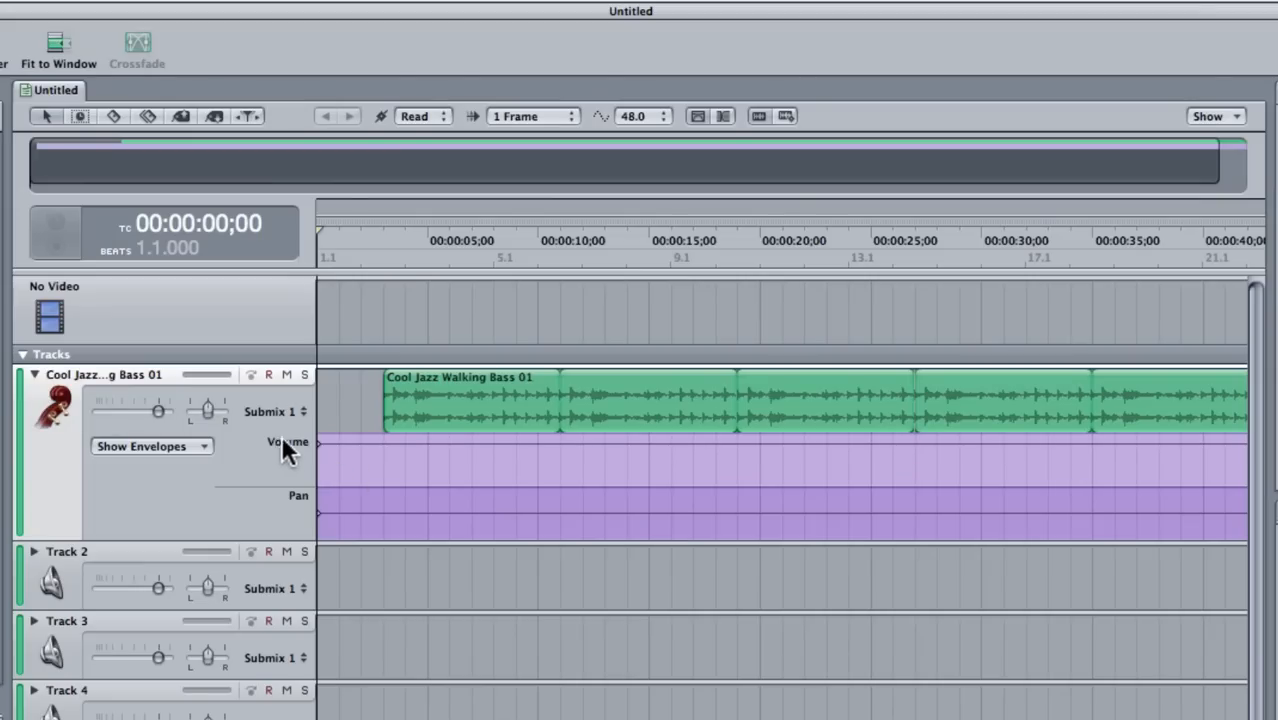
pyautogui.moveTo(453, 528)
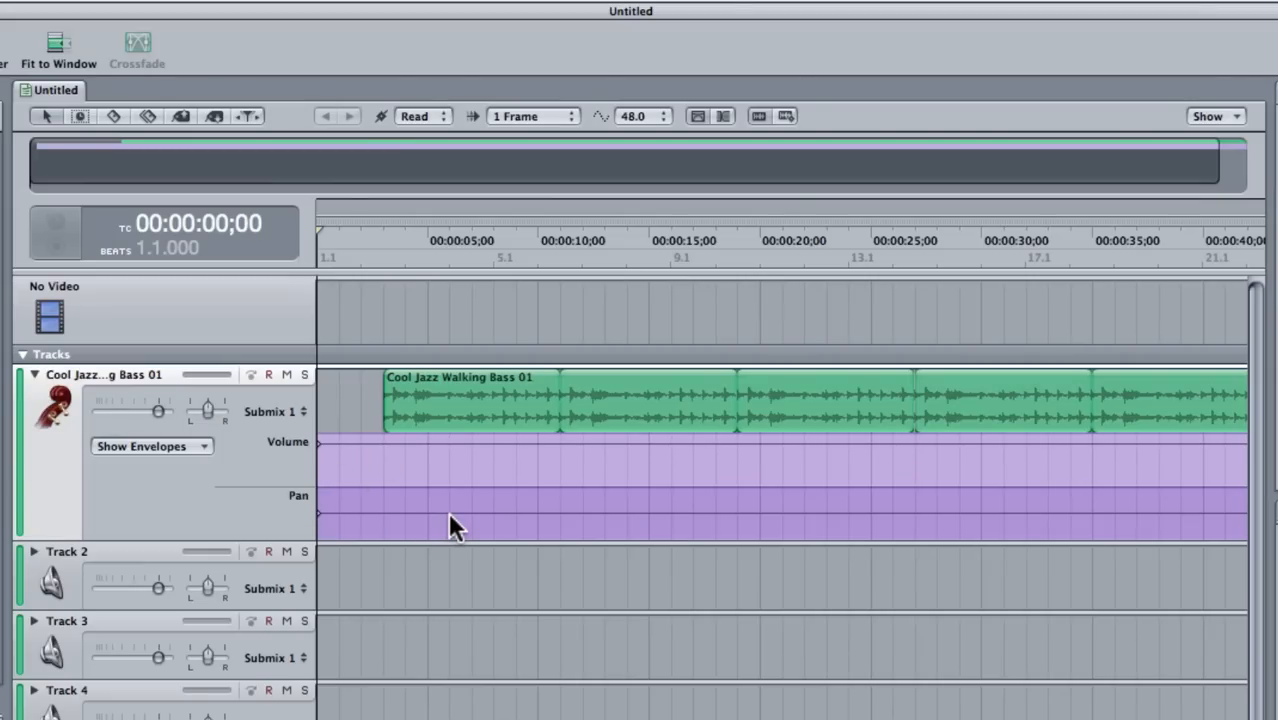
pyautogui.moveTo(388, 457)
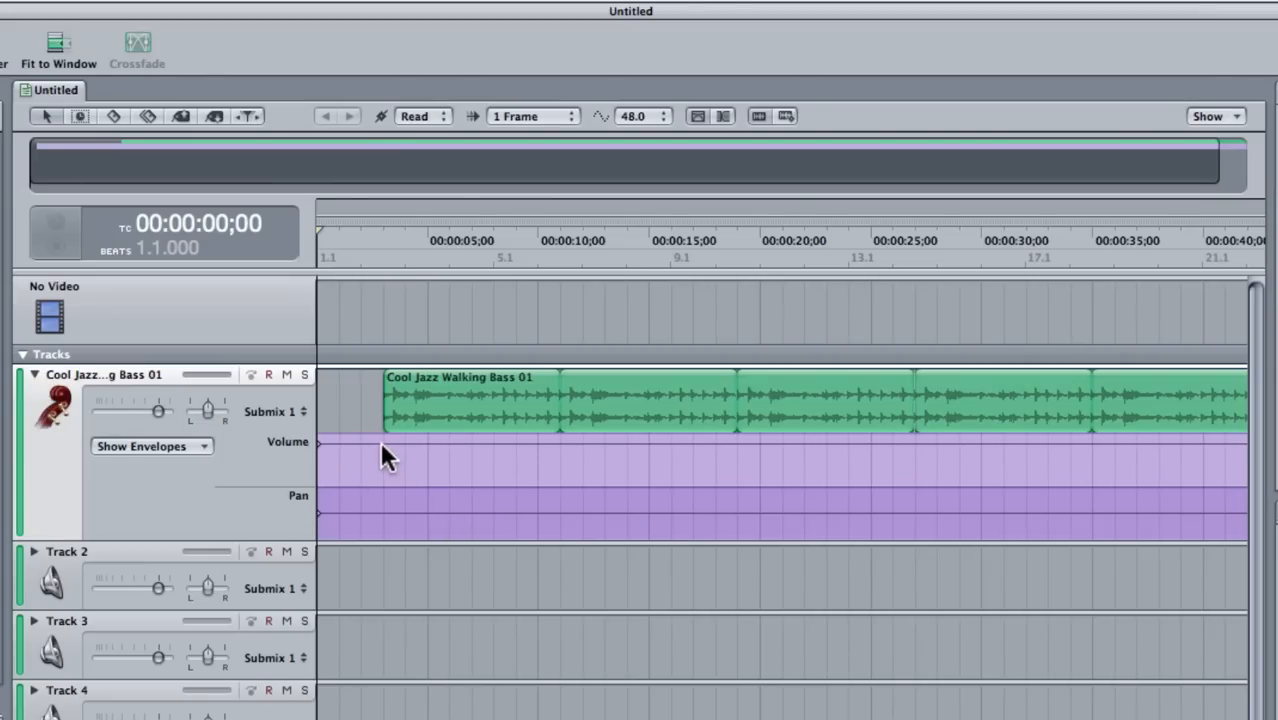
pyautogui.click(383, 445)
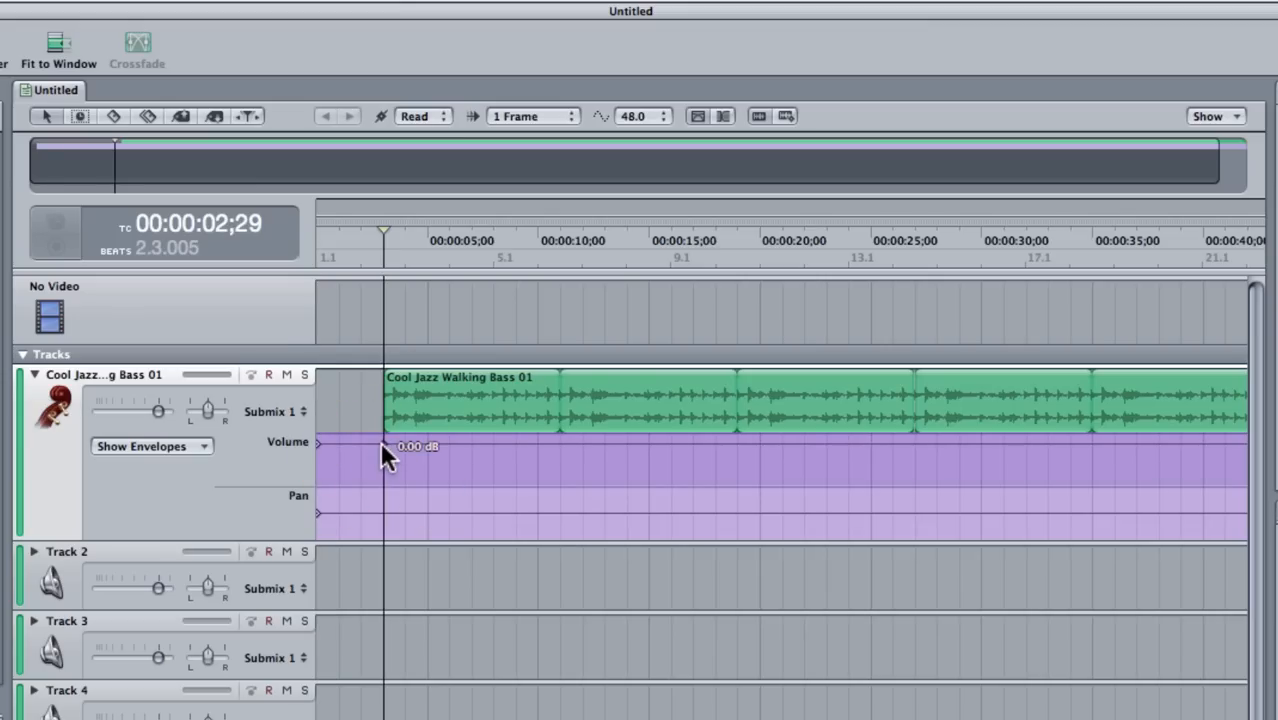
pyautogui.moveTo(384, 446); pyautogui.dragTo(384, 481)
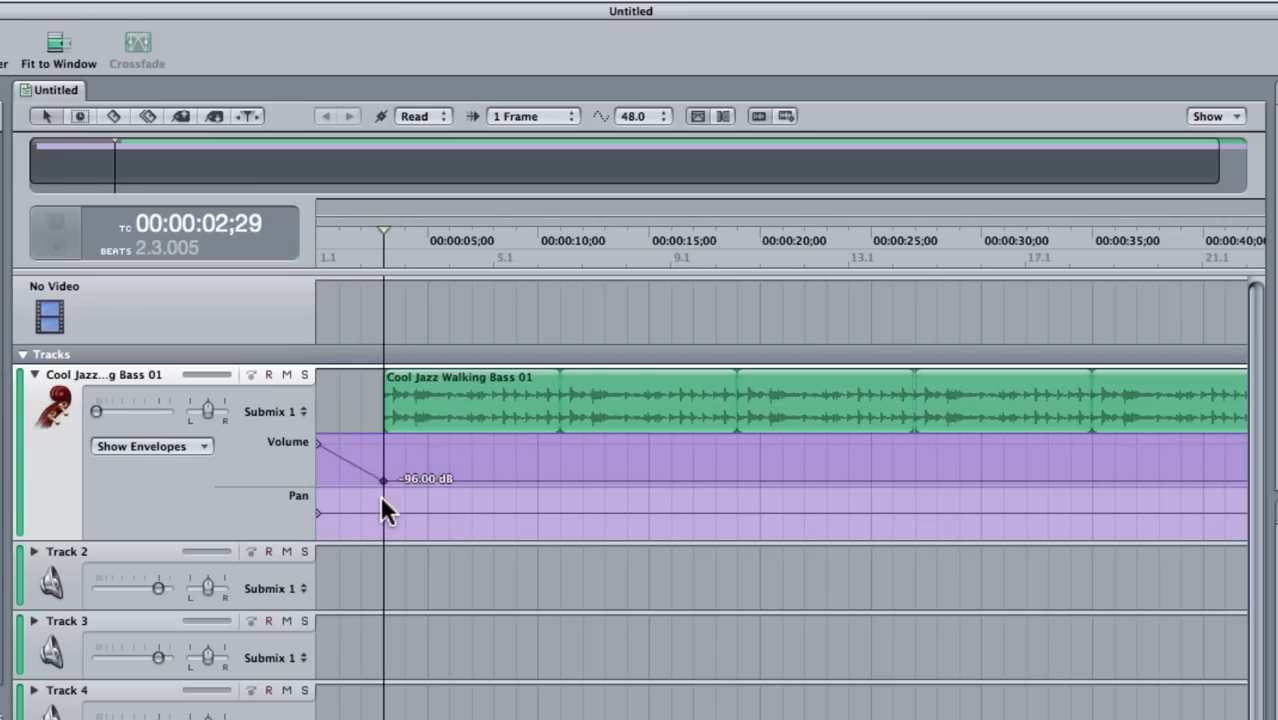
pyautogui.moveTo(418, 500)
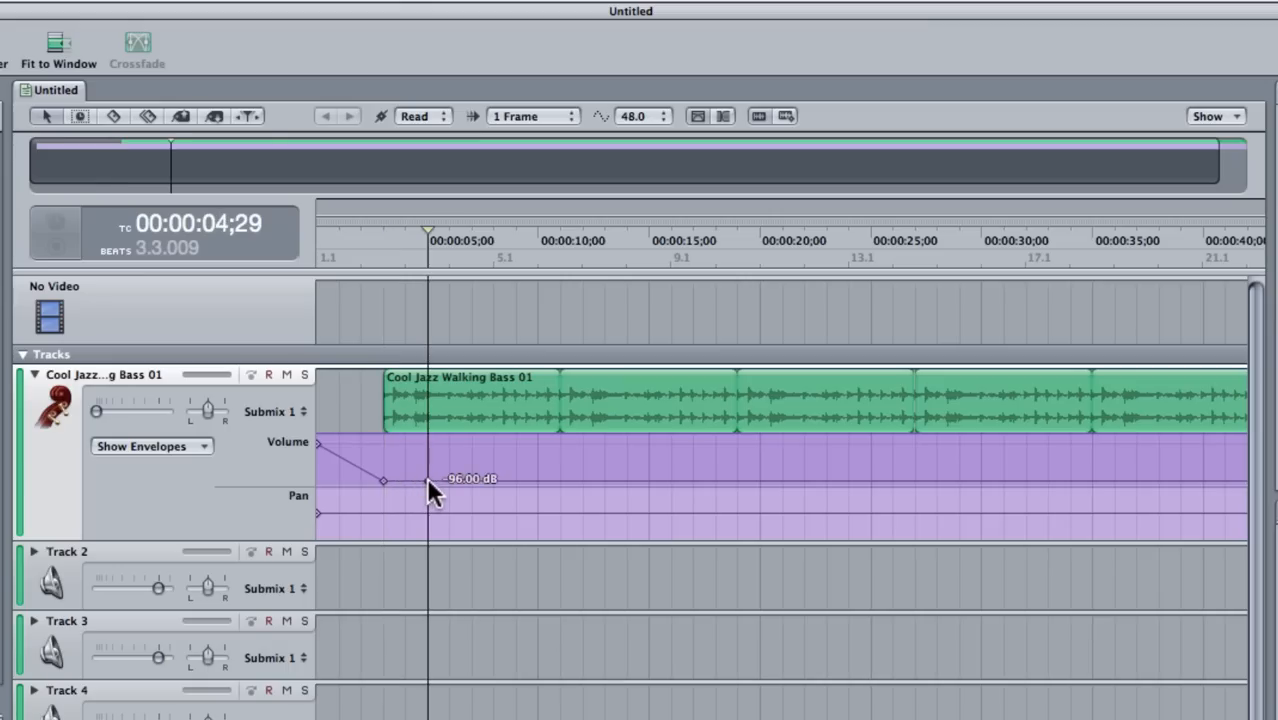
pyautogui.moveTo(430, 480); pyautogui.dragTo(430, 448)
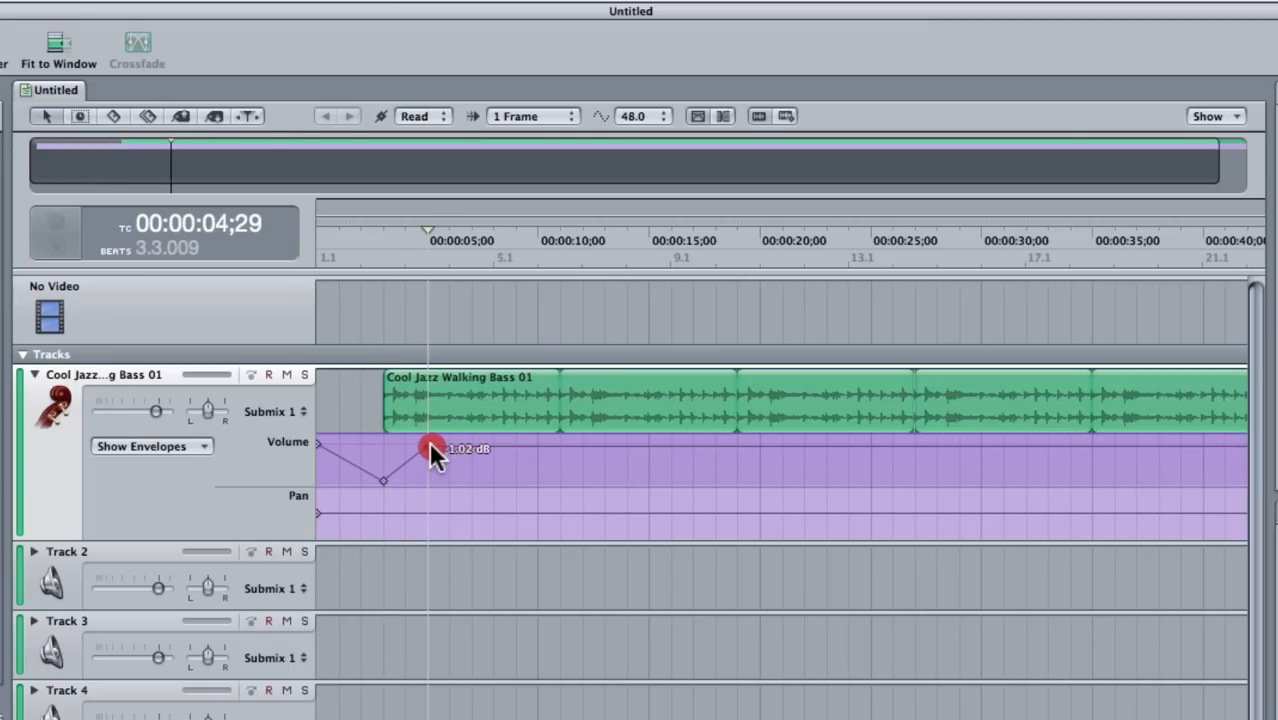
pyautogui.moveTo(430, 447); pyautogui.dragTo(430, 445)
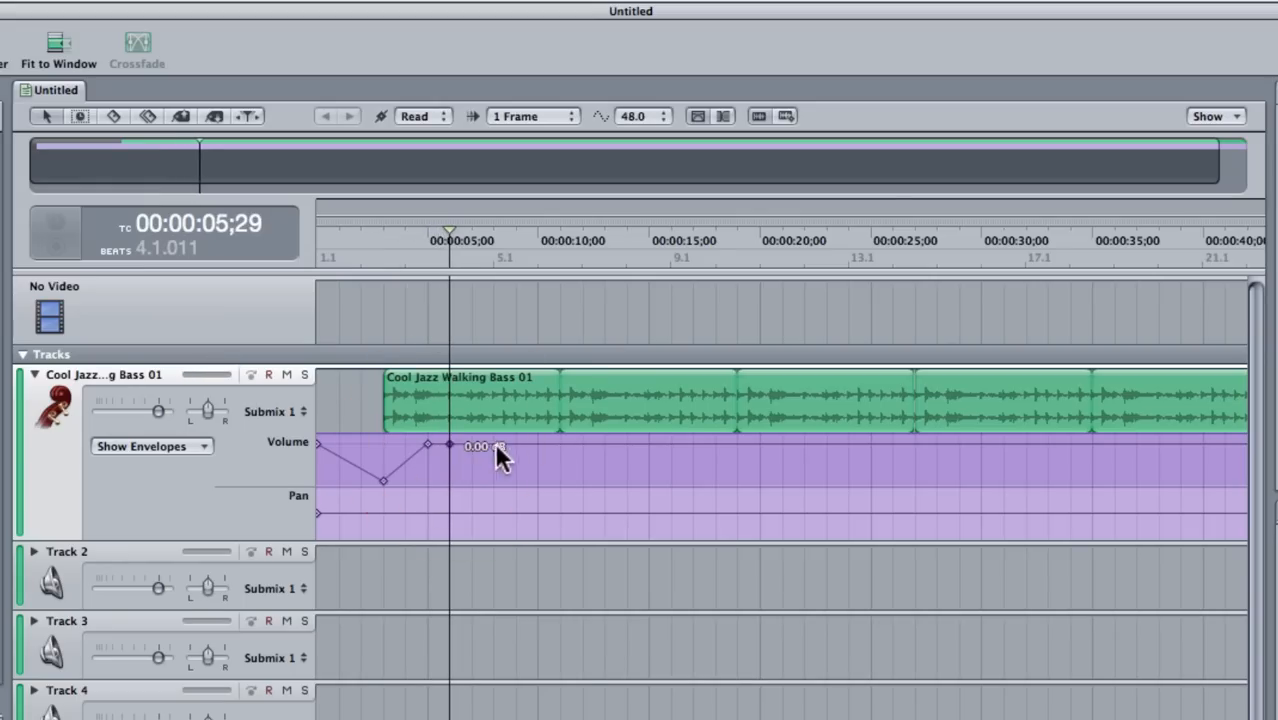
pyautogui.moveTo(450, 446); pyautogui.dragTo(485, 460)
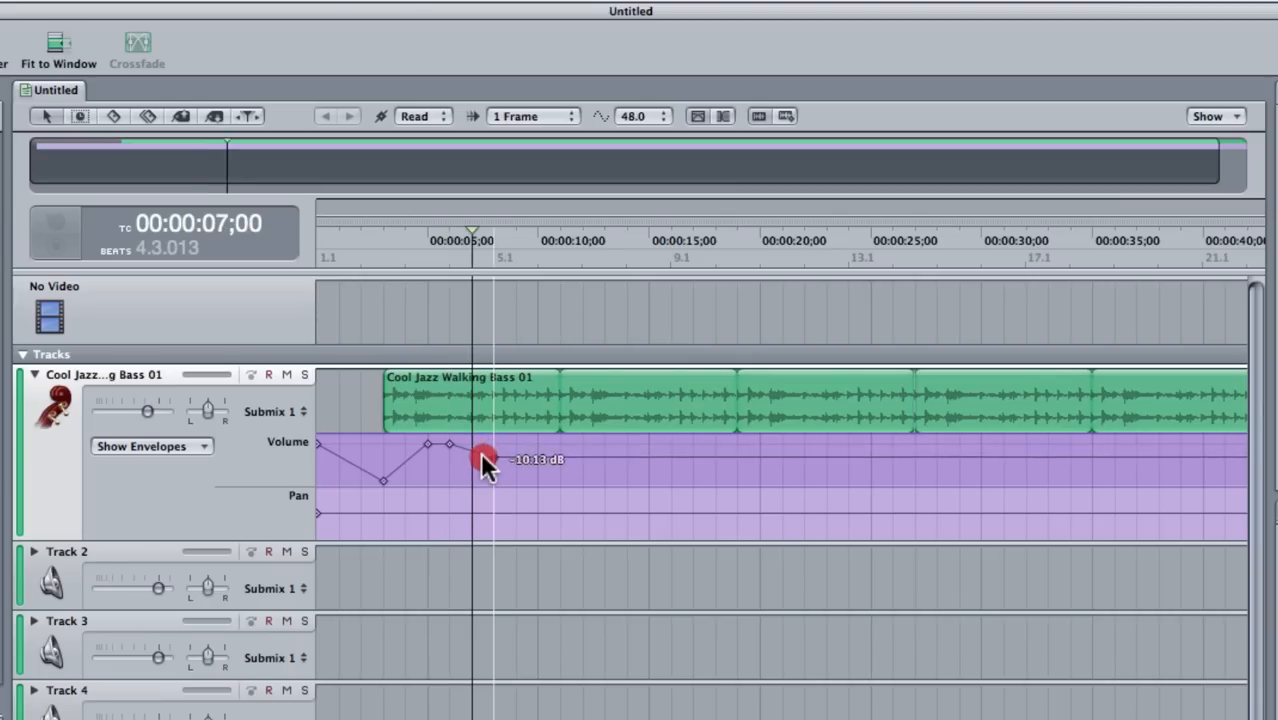
pyautogui.moveTo(483, 459); pyautogui.dragTo(471, 462)
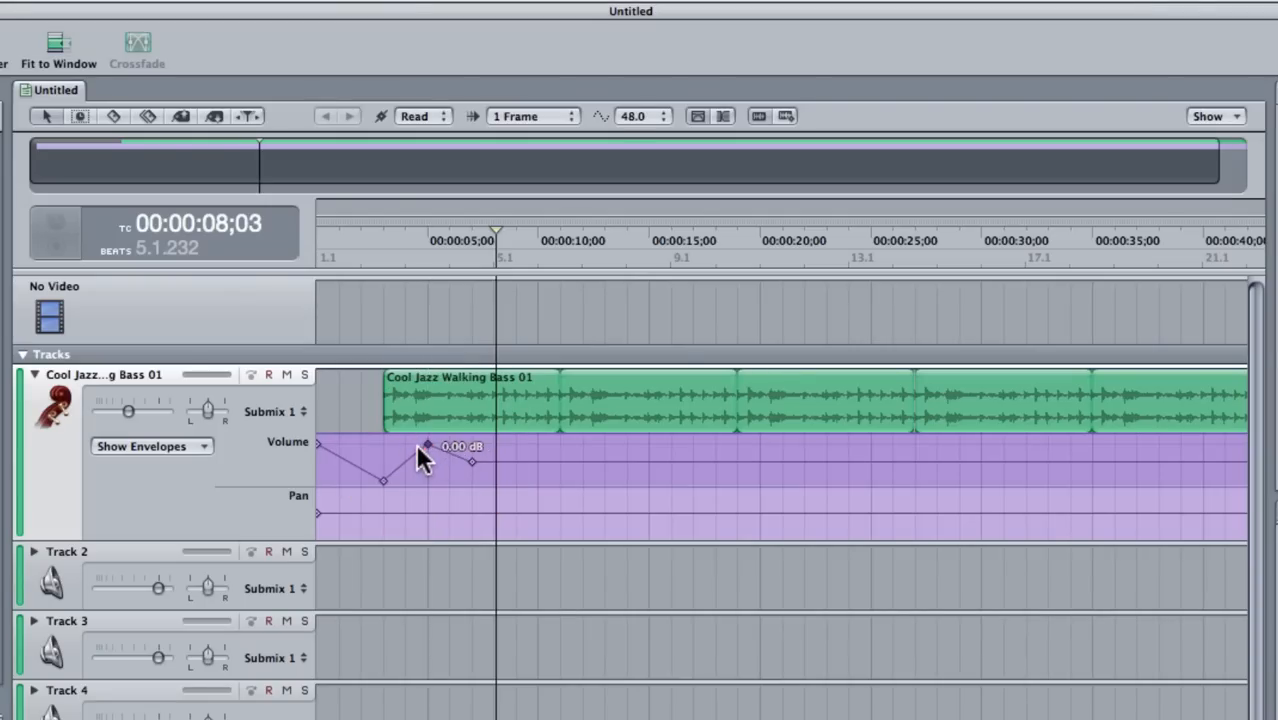
pyautogui.click(475, 490)
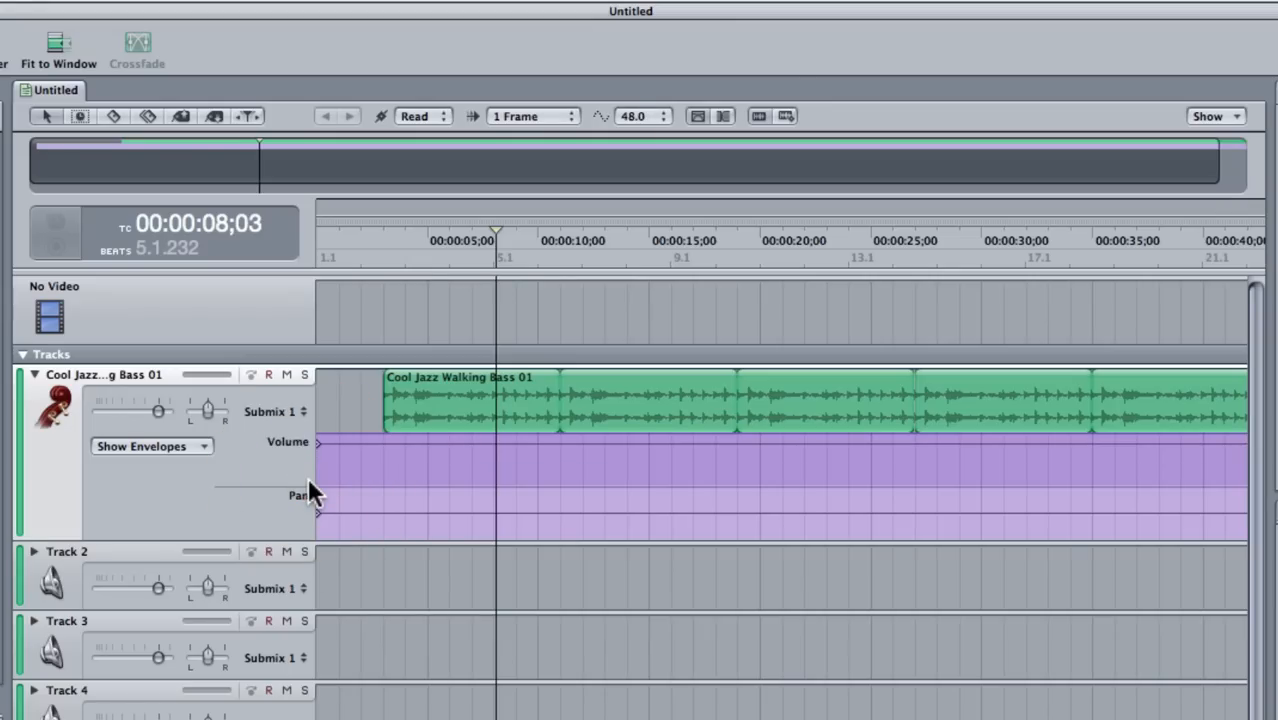
pyautogui.moveTo(500, 530)
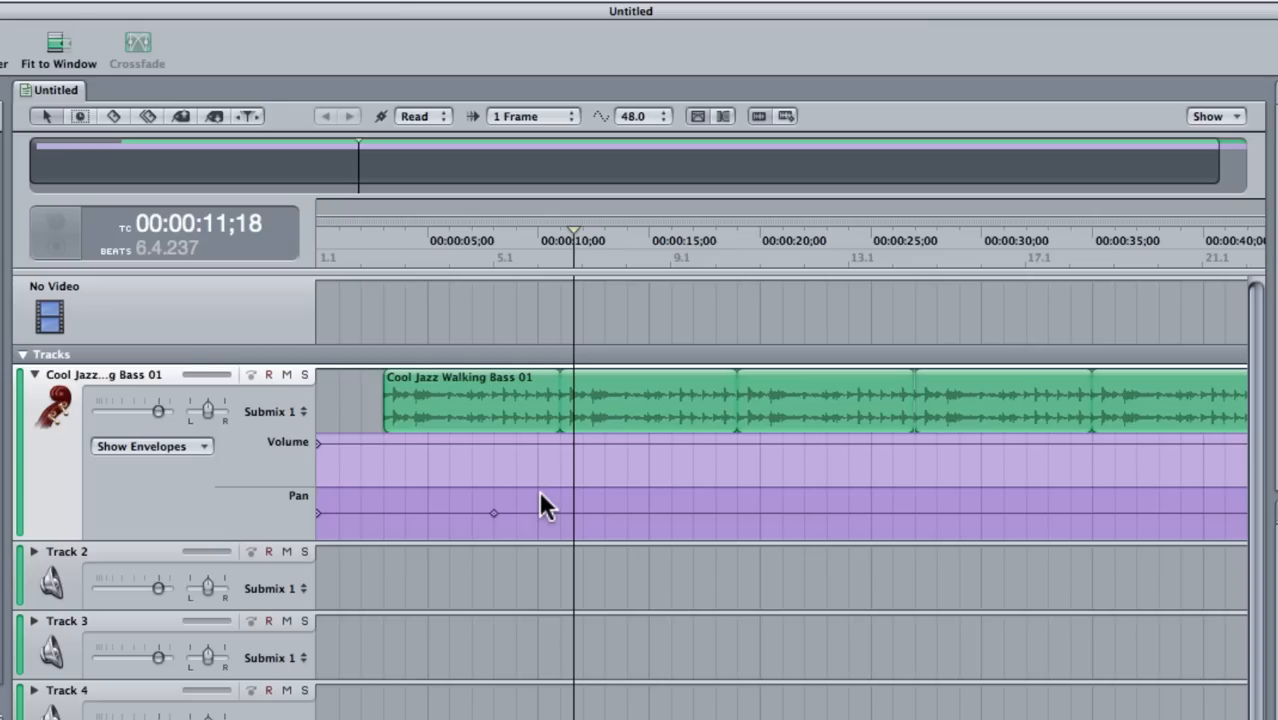
pyautogui.moveTo(510, 513)
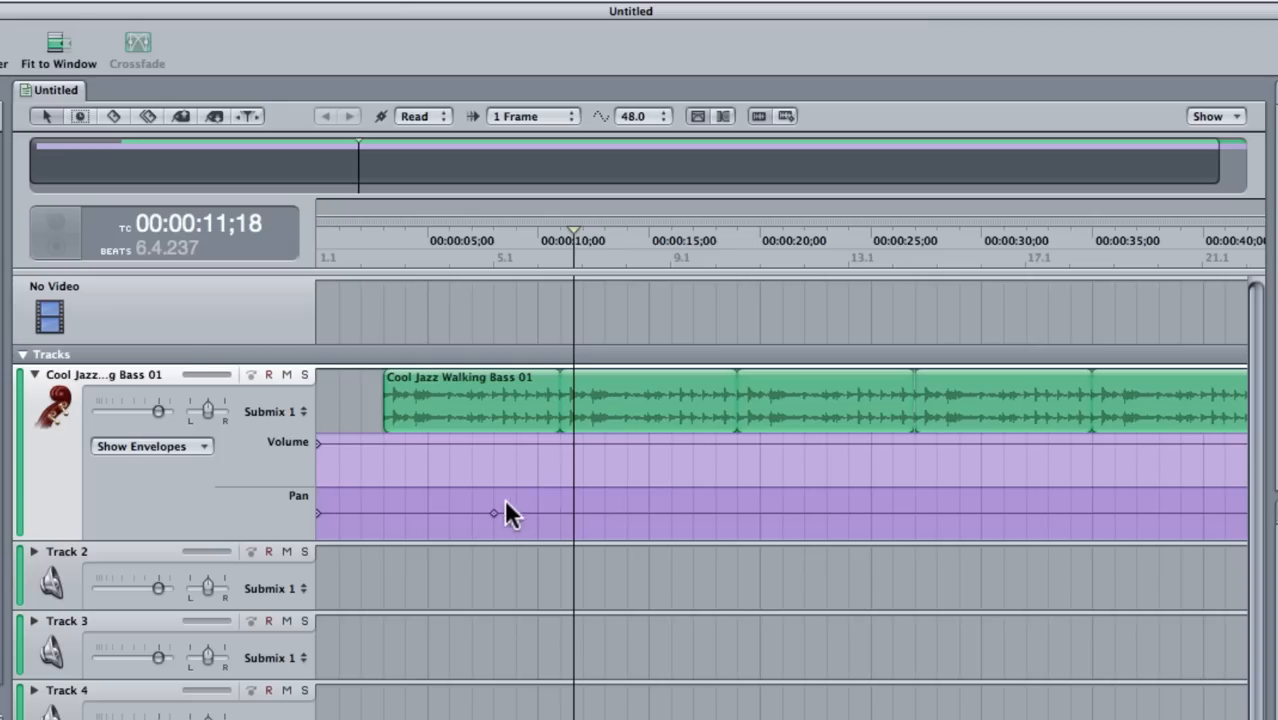
pyautogui.click(151, 446)
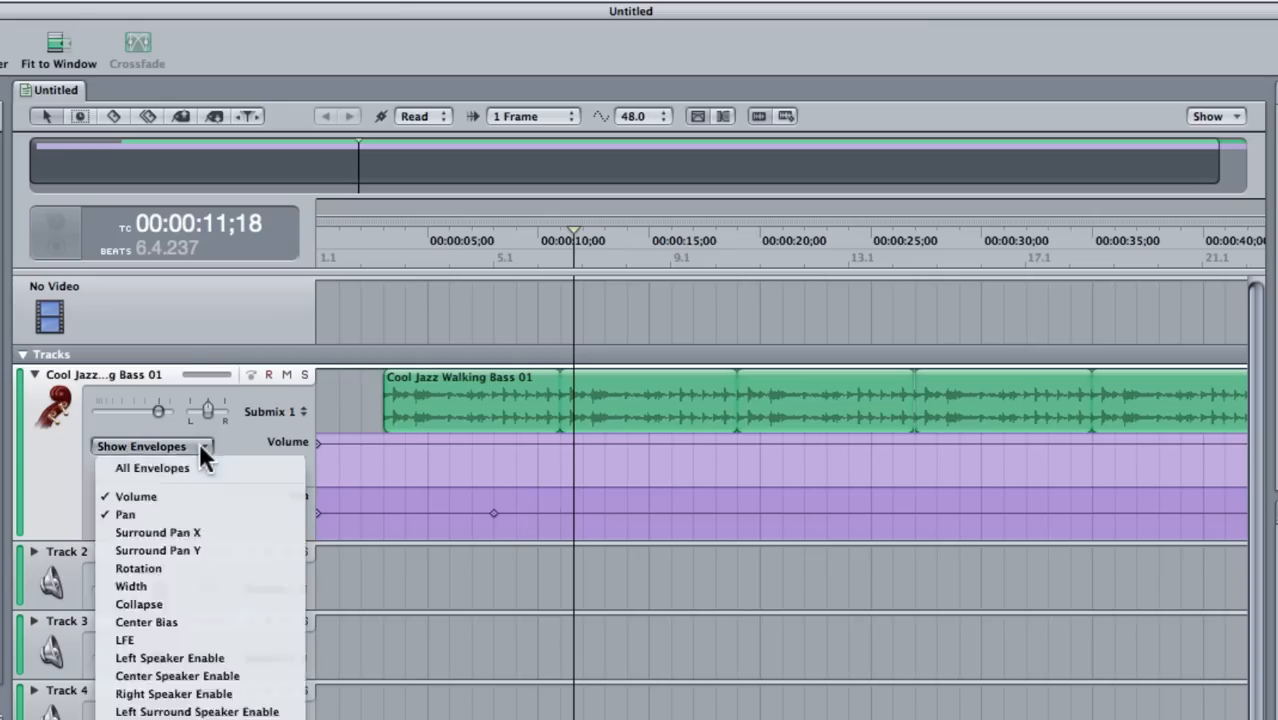
pyautogui.moveTo(140, 604)
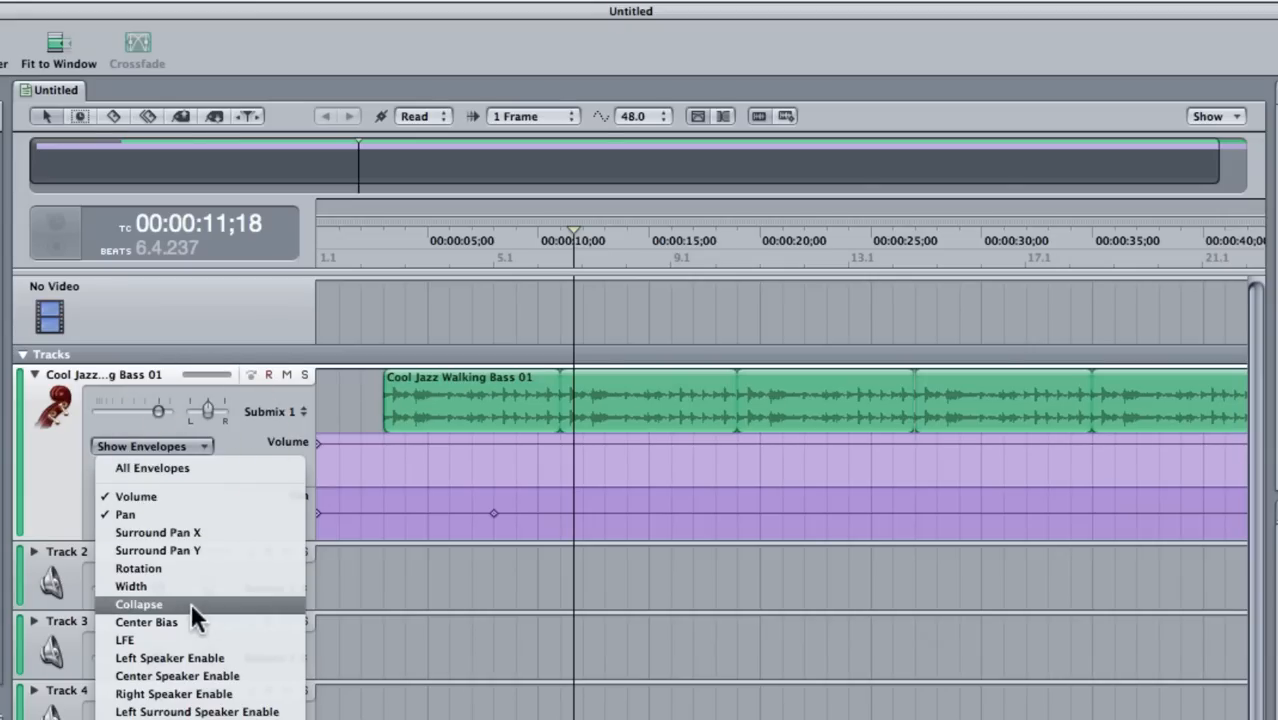
pyautogui.click(131, 586)
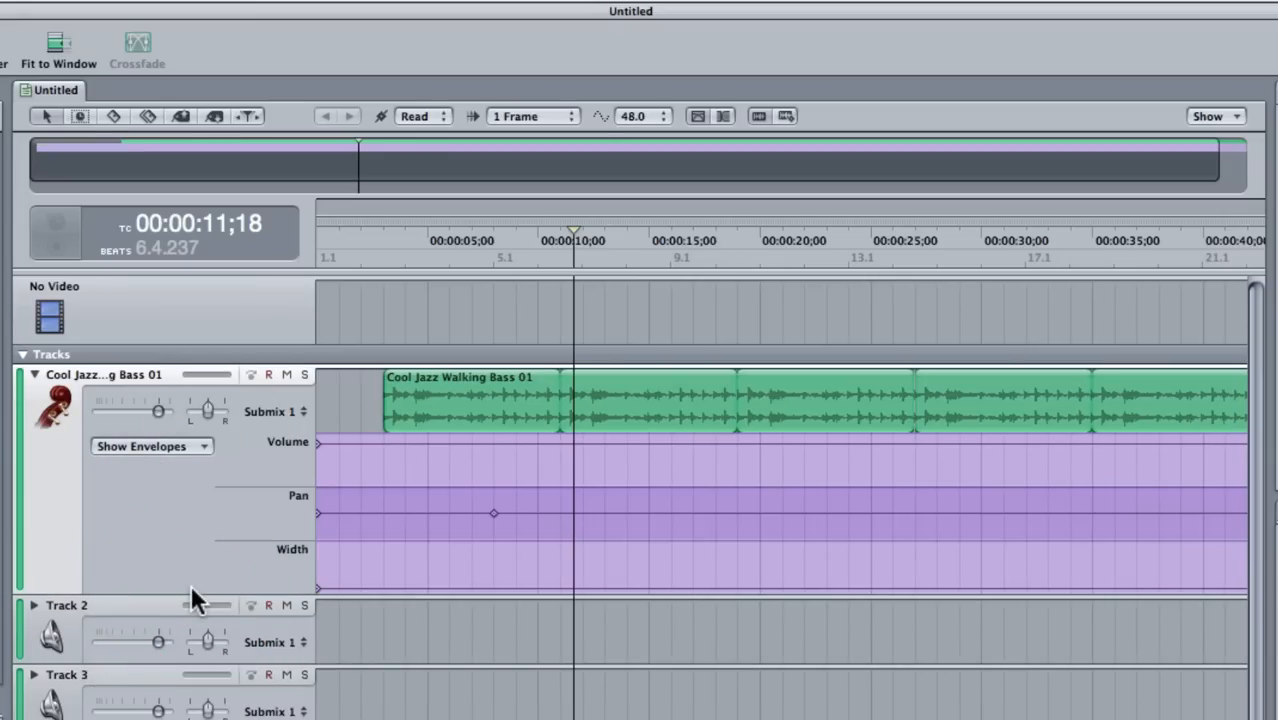
pyautogui.click(152, 446)
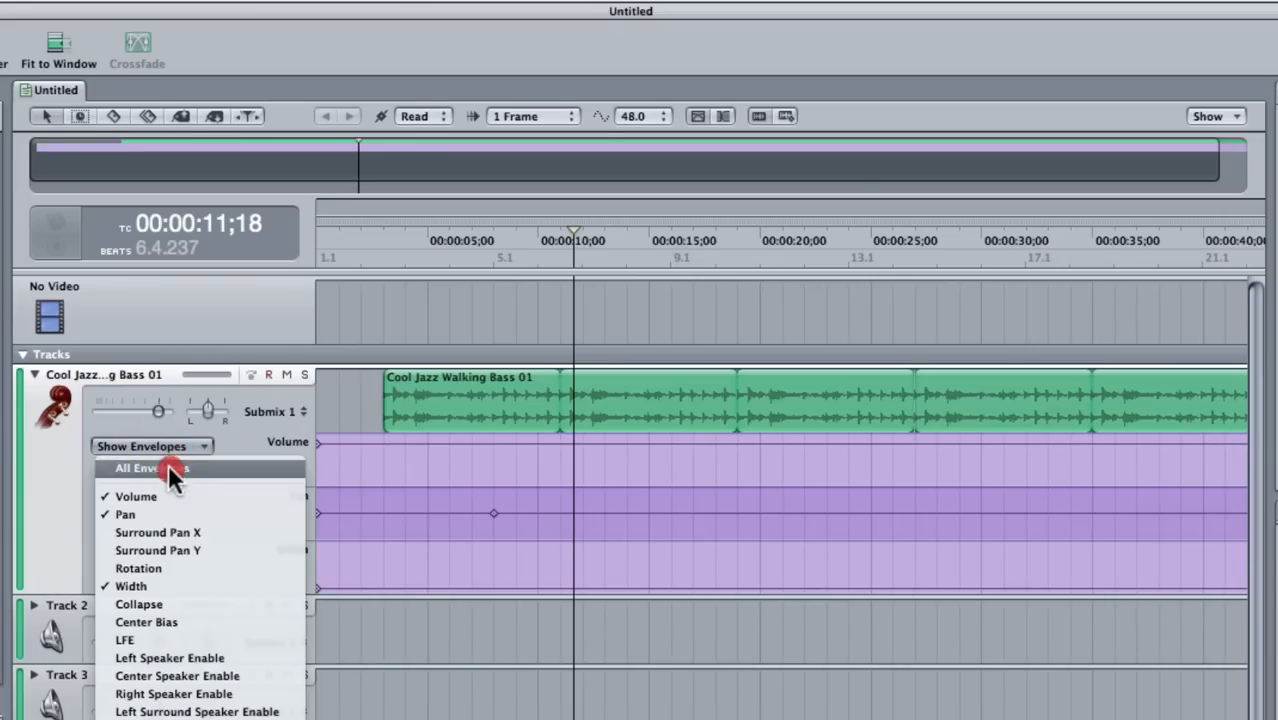
pyautogui.moveTo(135, 587)
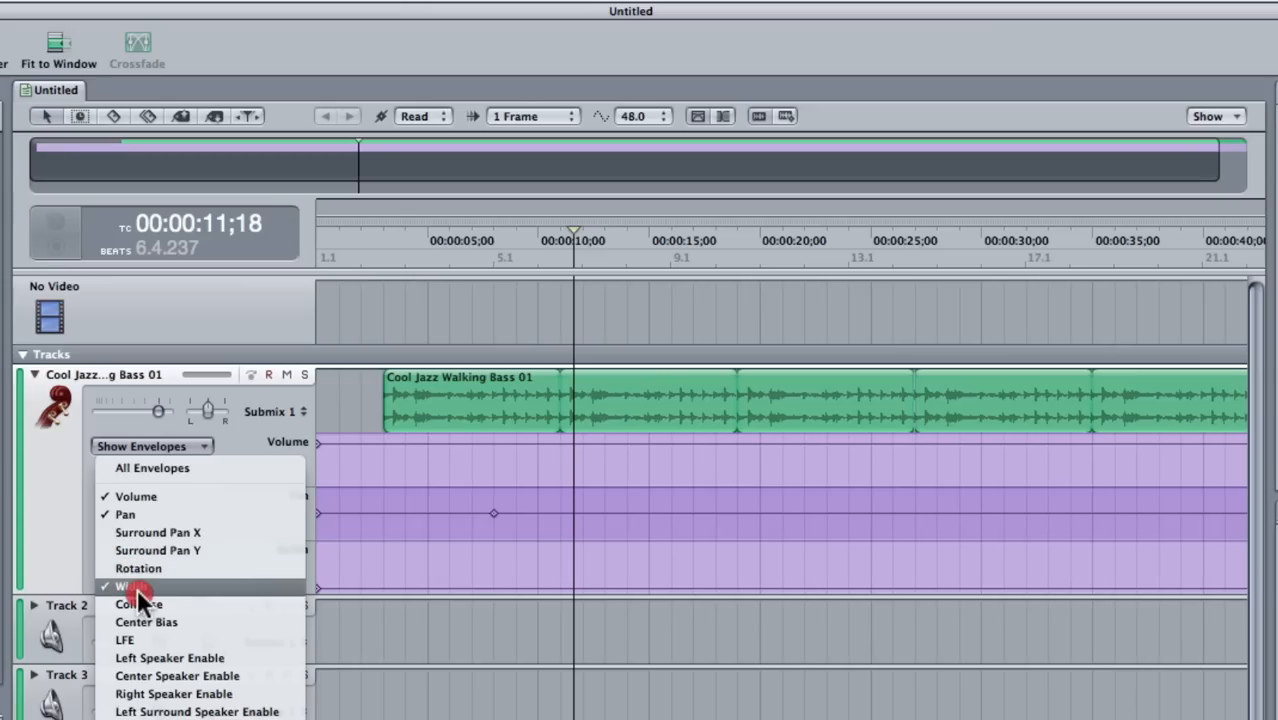
pyautogui.click(137, 586)
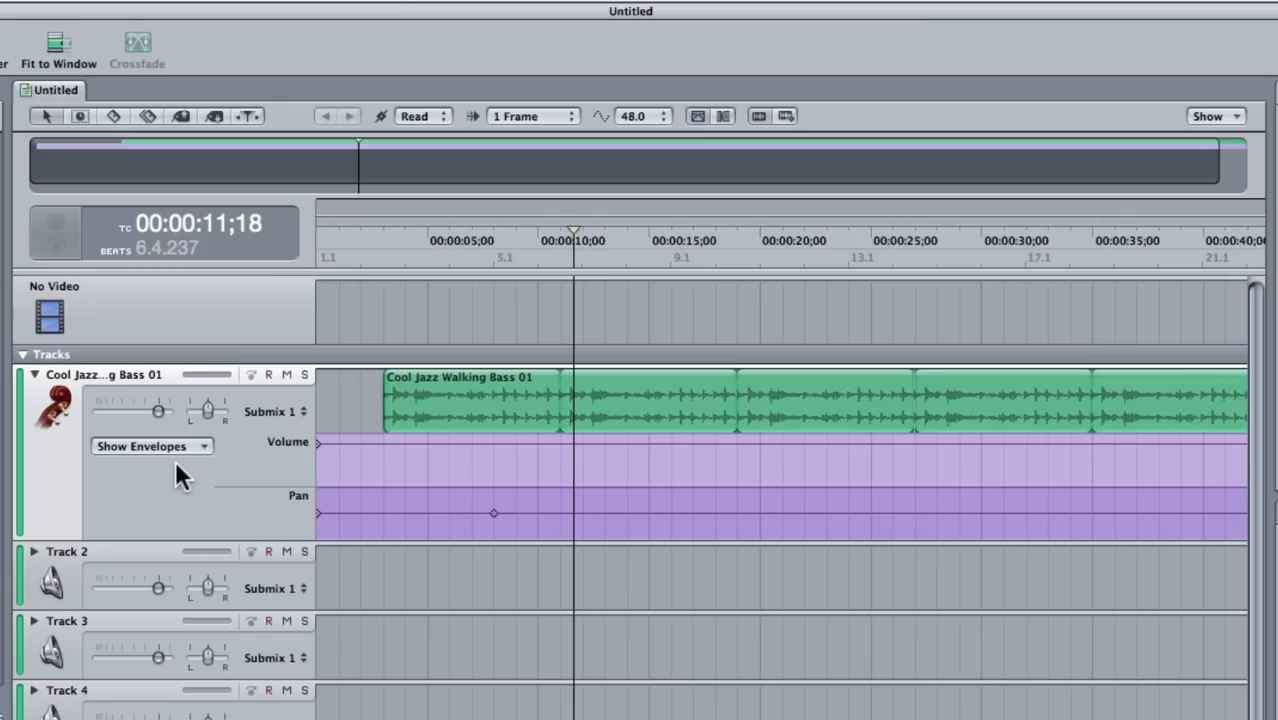
pyautogui.moveTo(265, 328)
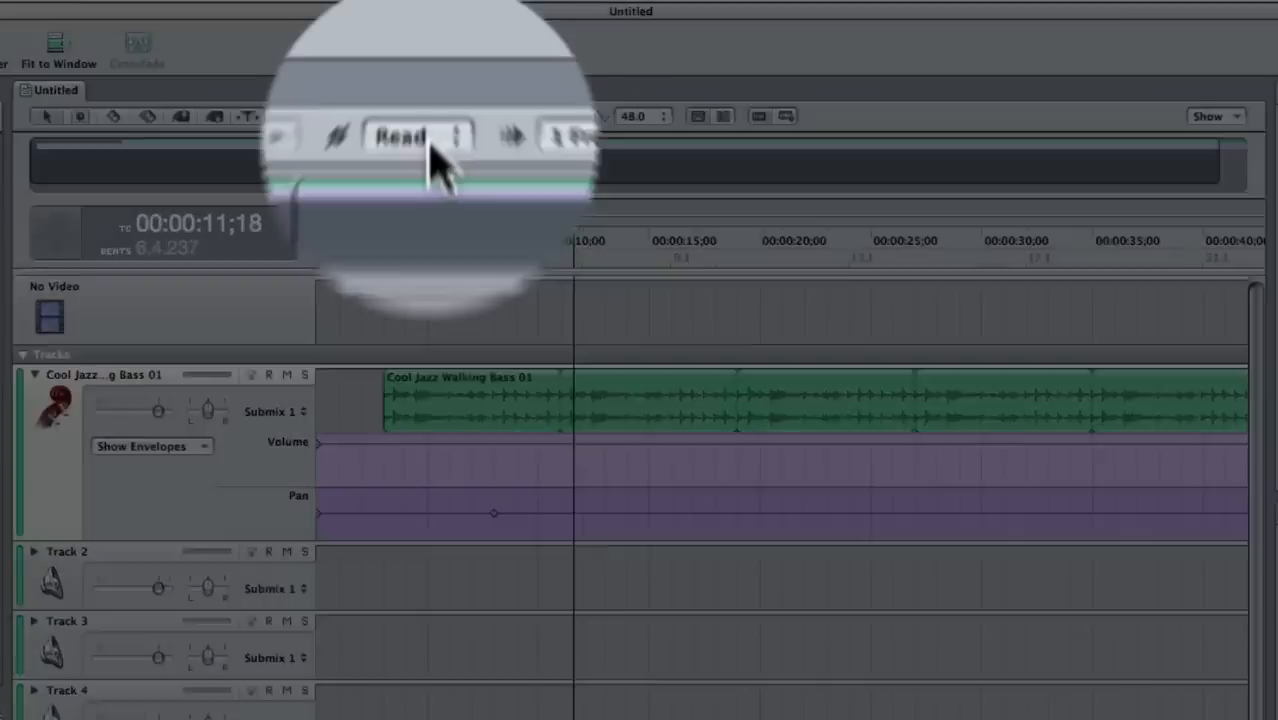
# Step: Change the automation mode from Read to Touch
pyautogui.click(418, 137)
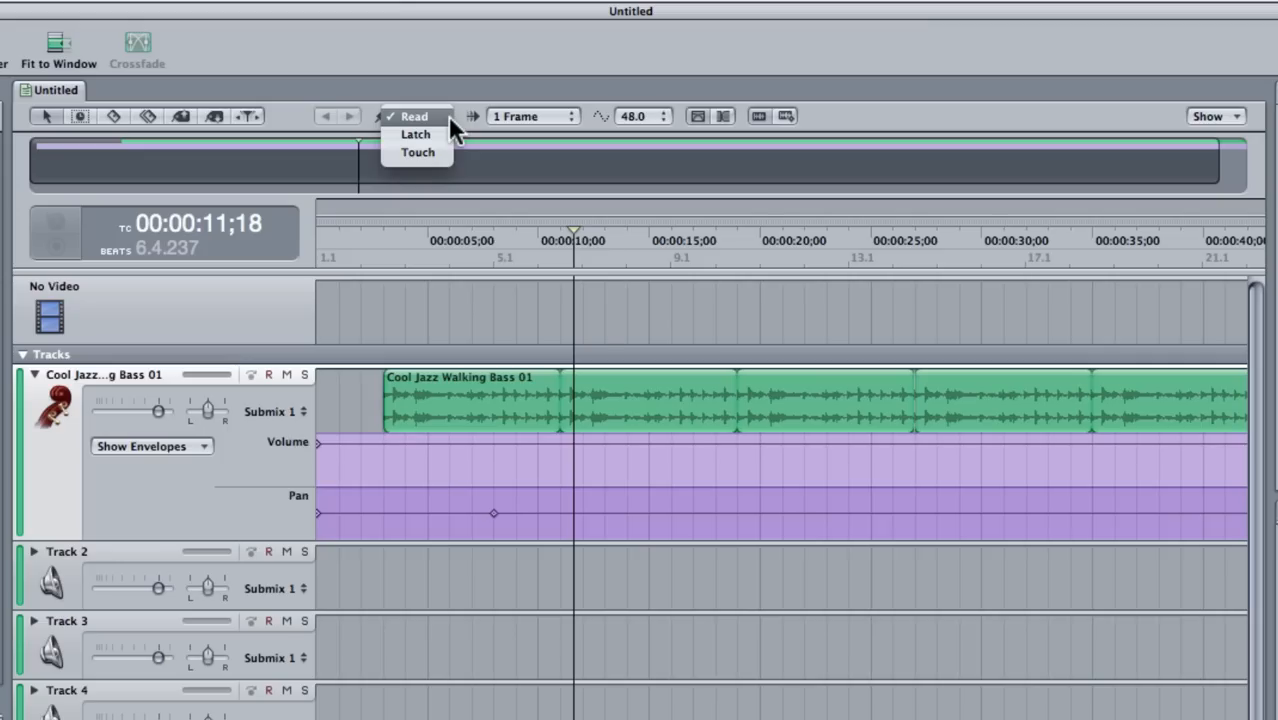
pyautogui.moveTo(435, 160)
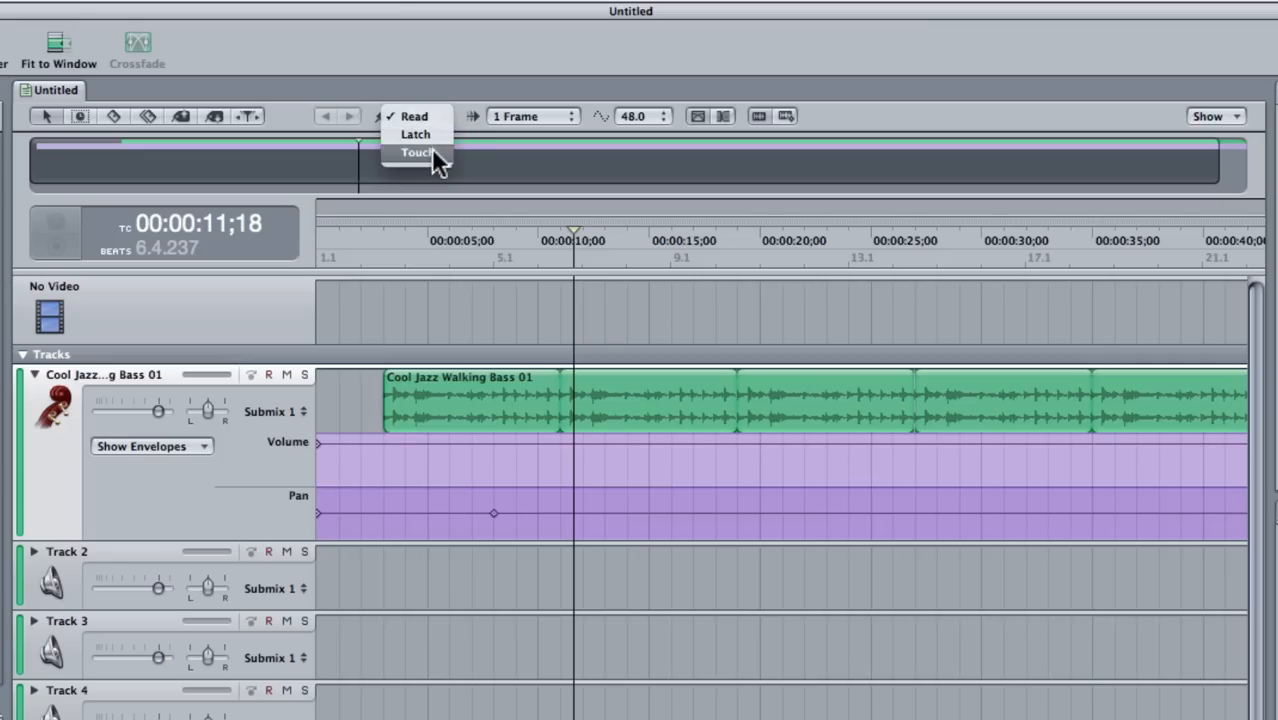
pyautogui.click(414, 152)
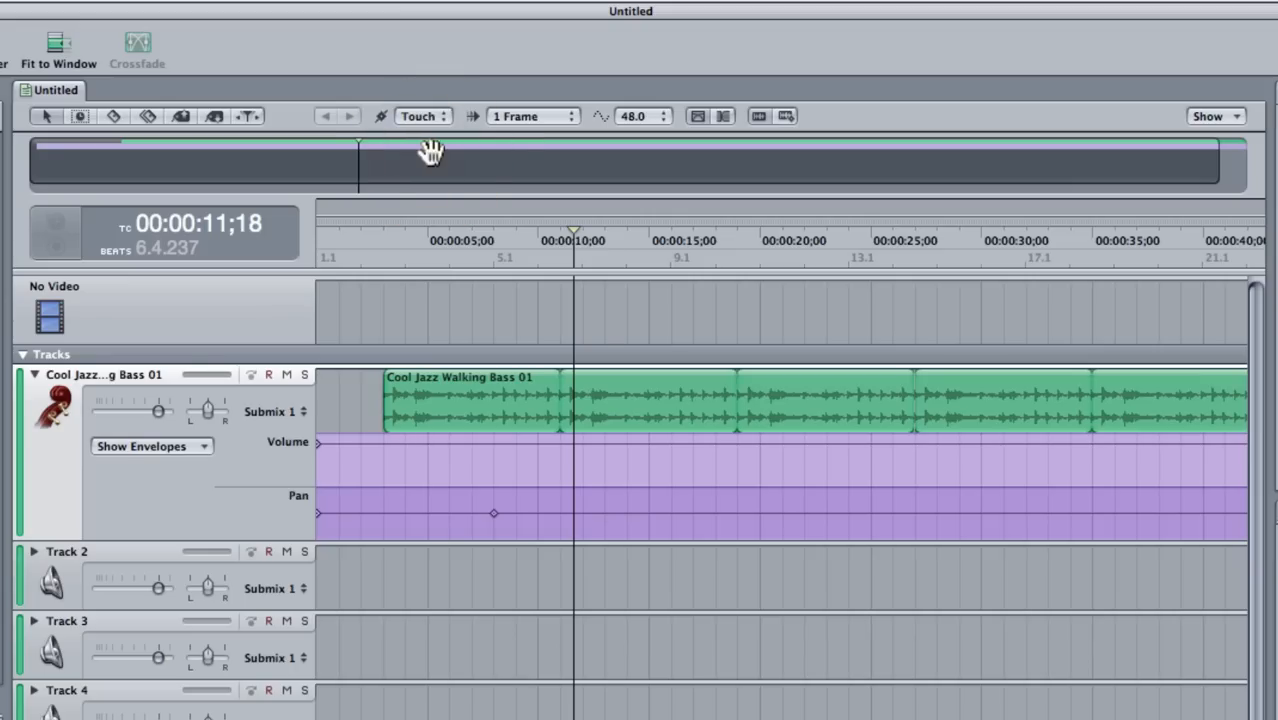
# Step: Ride the bass volume slider from the start, recording dips to about -13 dB and -31 dB
pyautogui.click(360, 247)
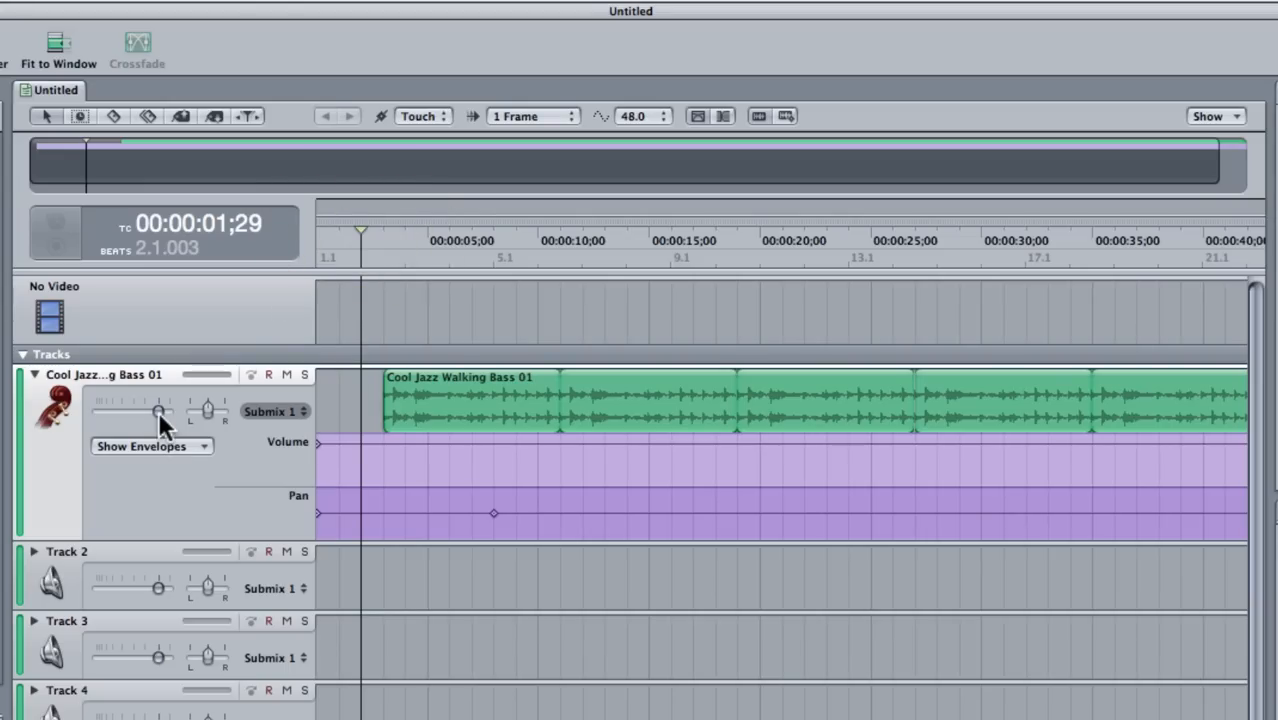
pyautogui.moveTo(150, 425)
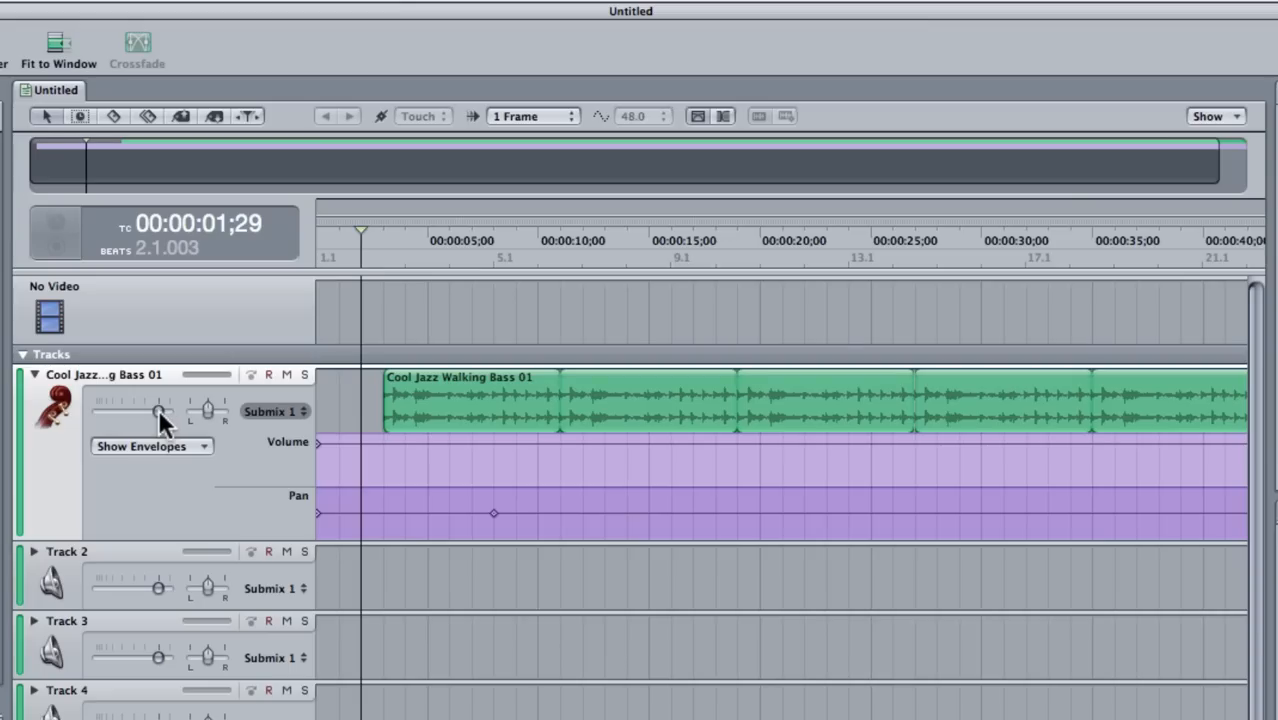
pyautogui.moveTo(160, 413); pyautogui.dragTo(145, 418)
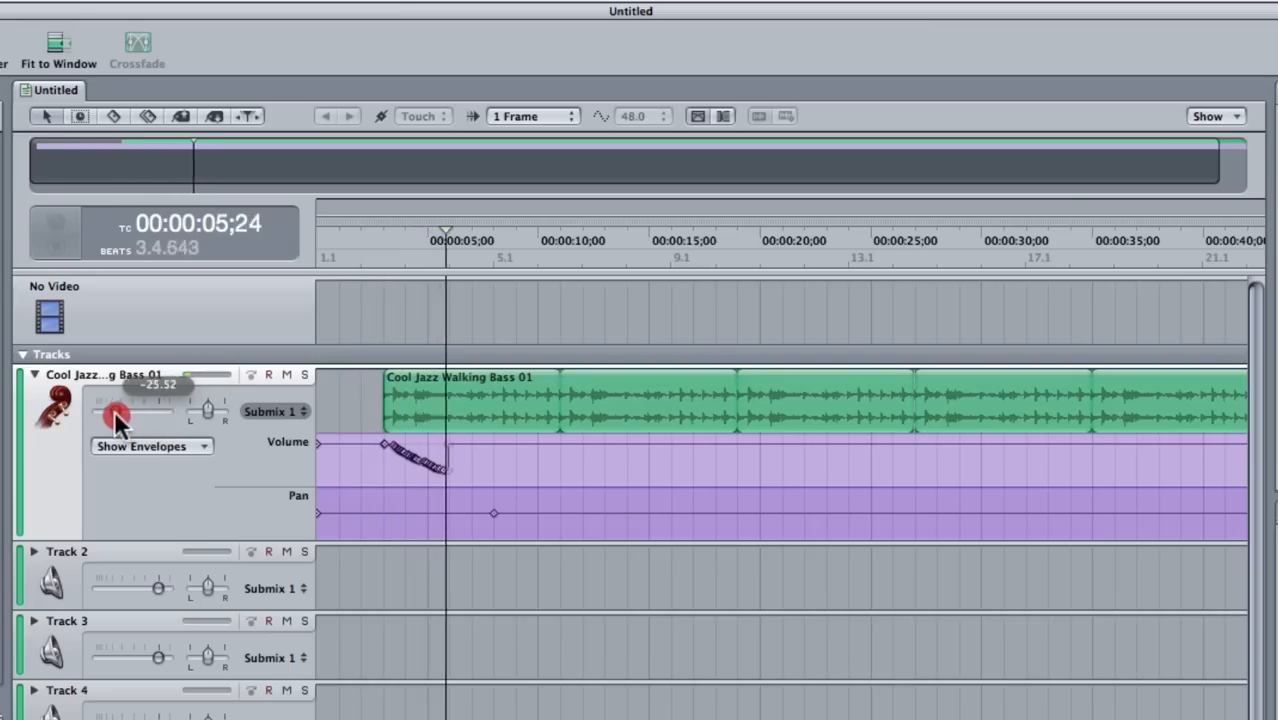
pyautogui.moveTo(120, 413); pyautogui.dragTo(130, 413)
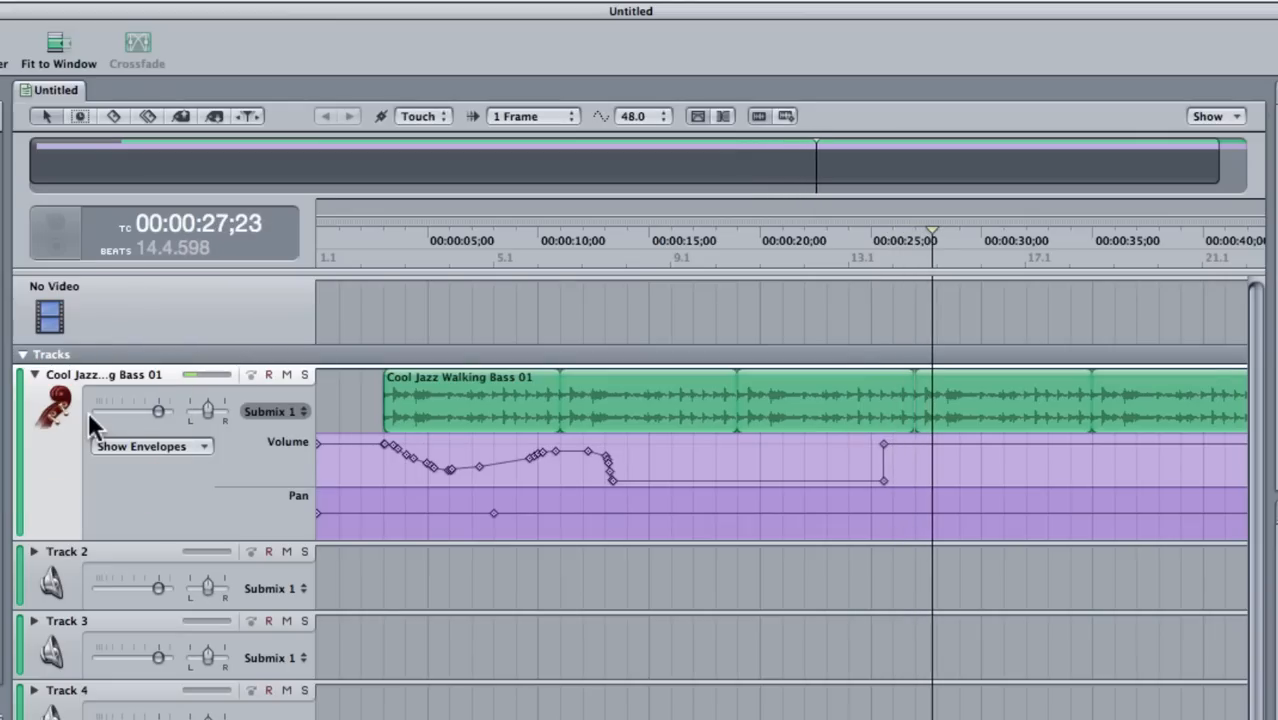
pyautogui.moveTo(250, 270)
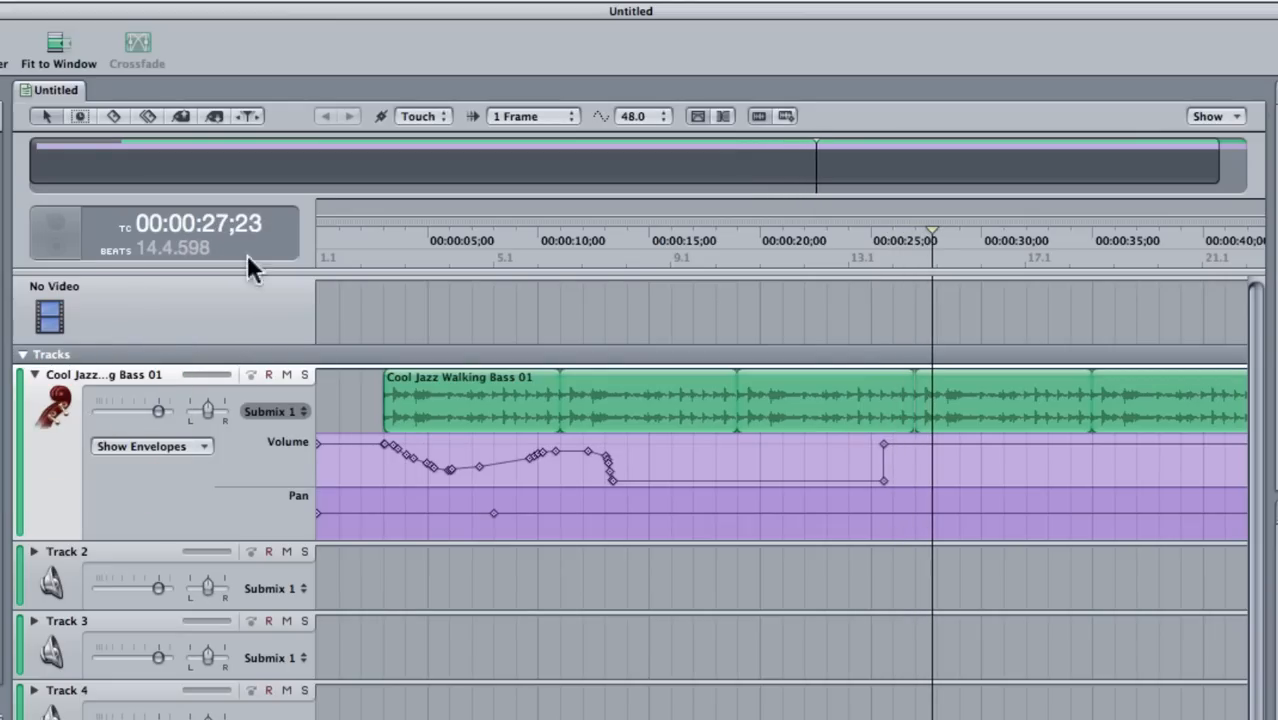
pyautogui.click(336, 242)
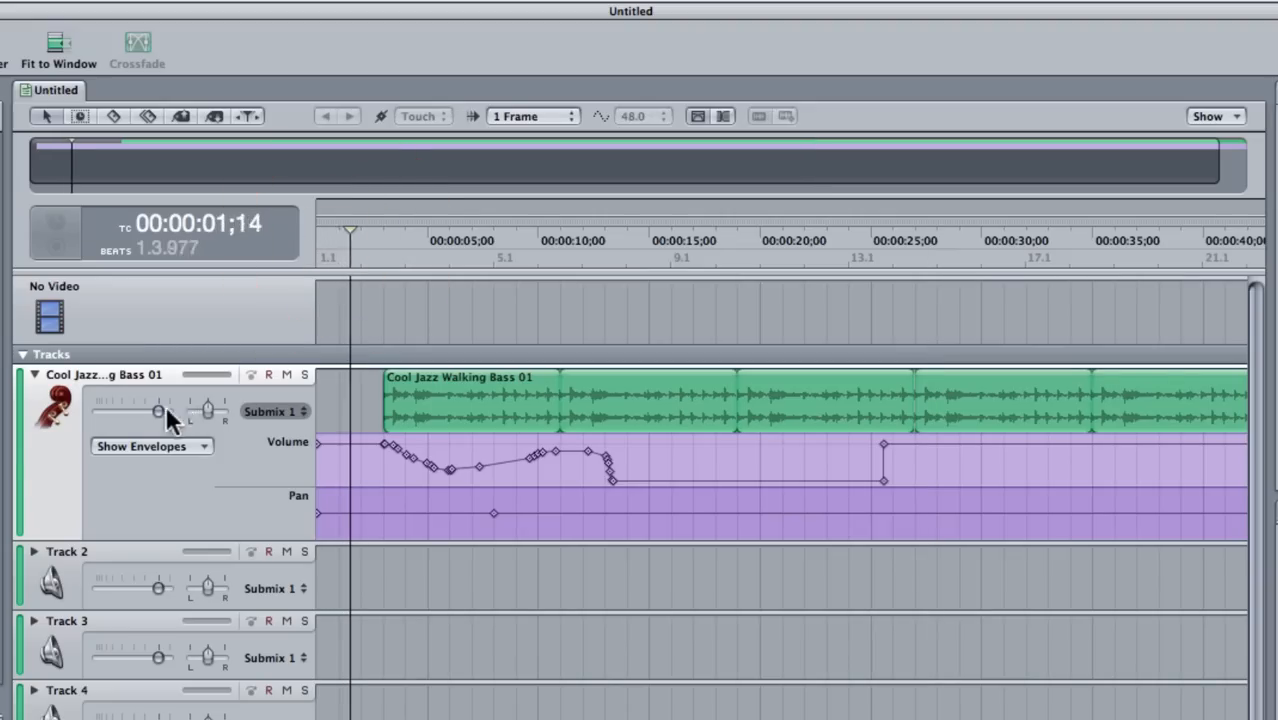
pyautogui.moveTo(158, 412); pyautogui.dragTo(135, 415)
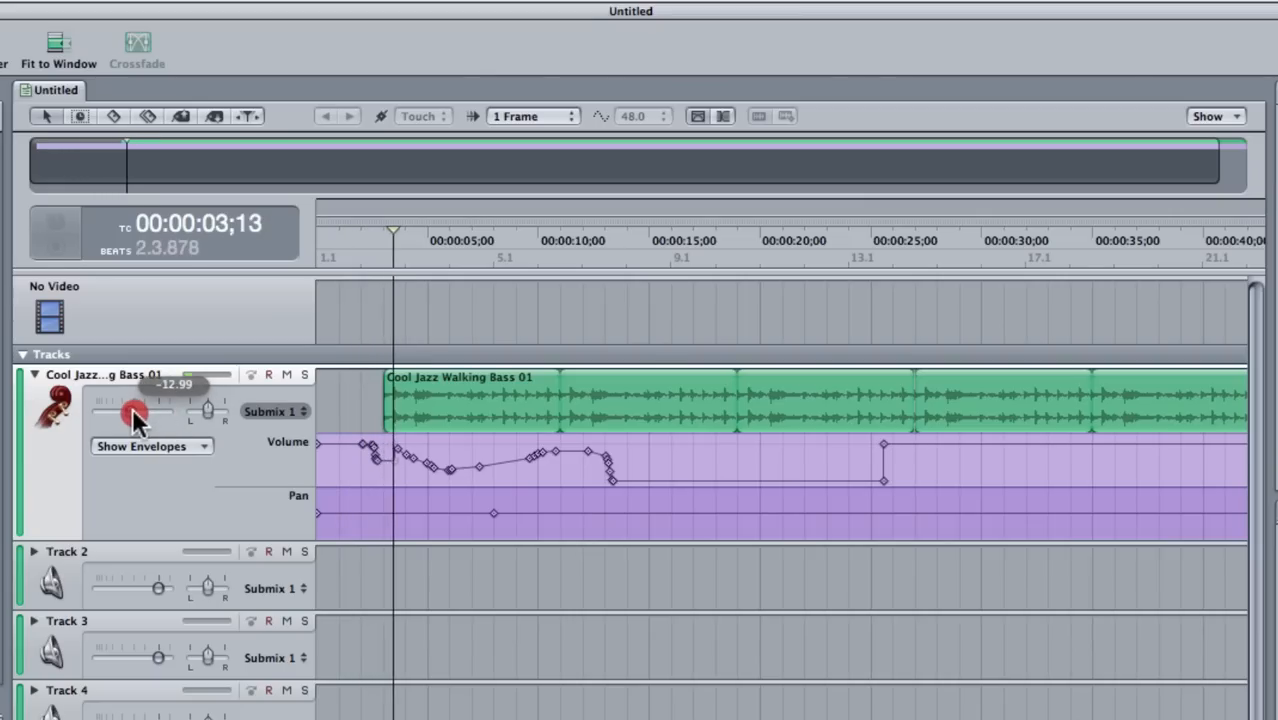
pyautogui.moveTo(135, 413); pyautogui.dragTo(112, 413)
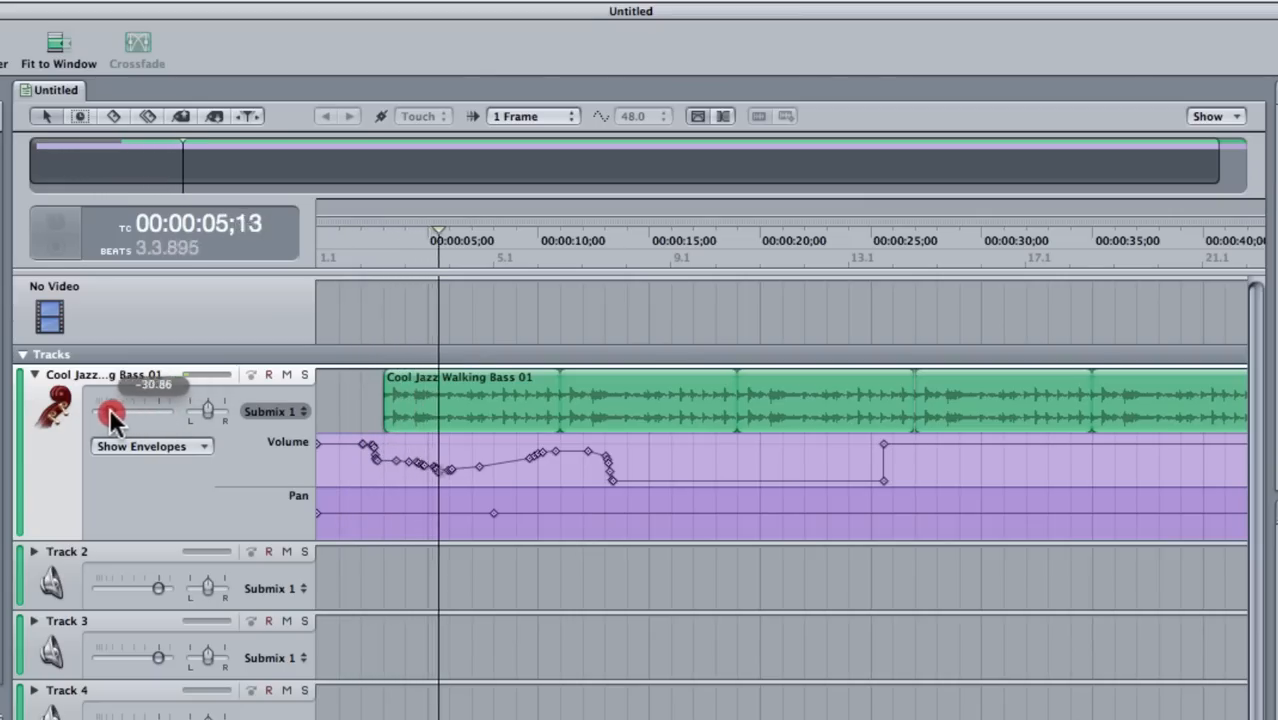
pyautogui.moveTo(112, 413); pyautogui.dragTo(133, 413)
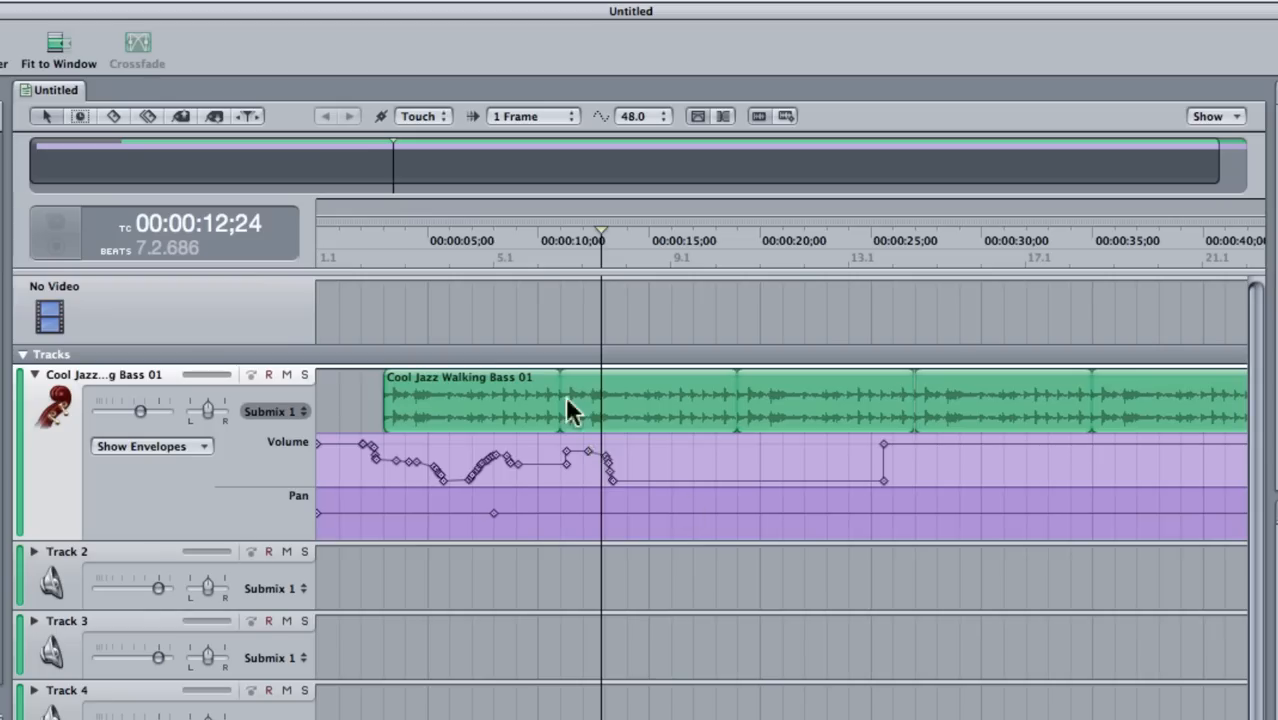
# Step: Switch to Latch and re-ride bass volume from the start through -34, -18 and -4 dB
pyautogui.click(421, 116)
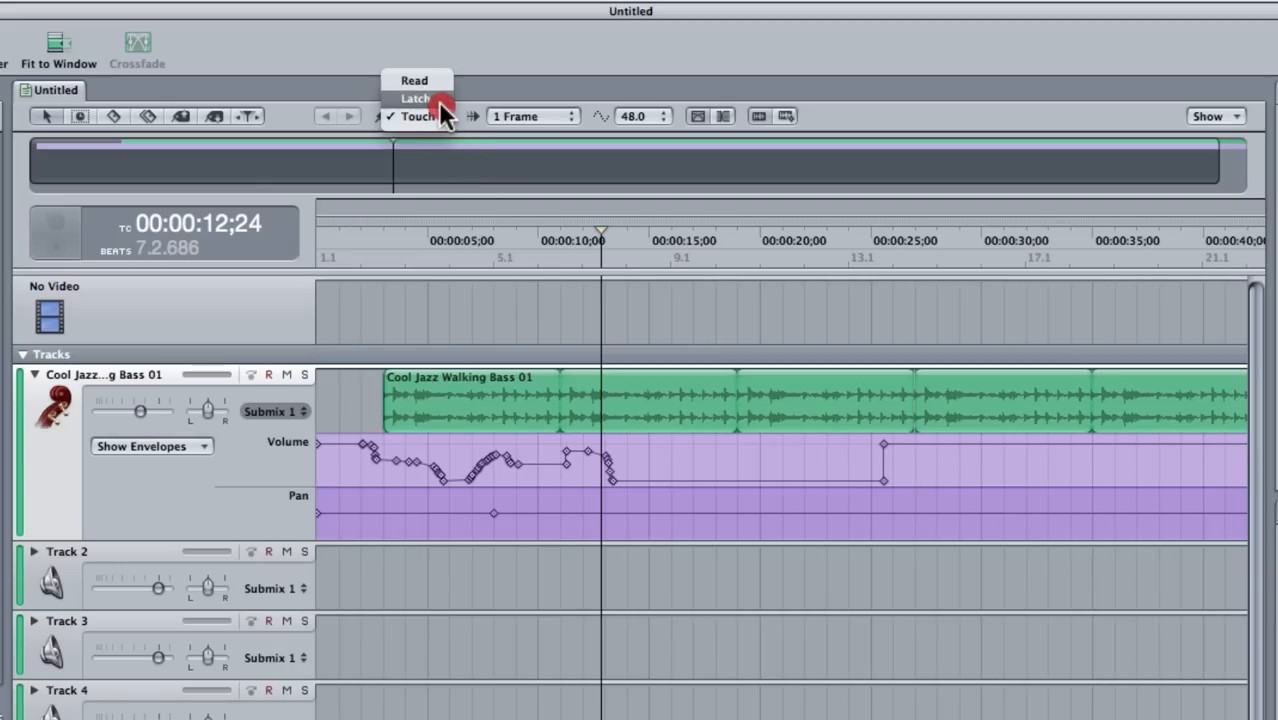
pyautogui.click(417, 98)
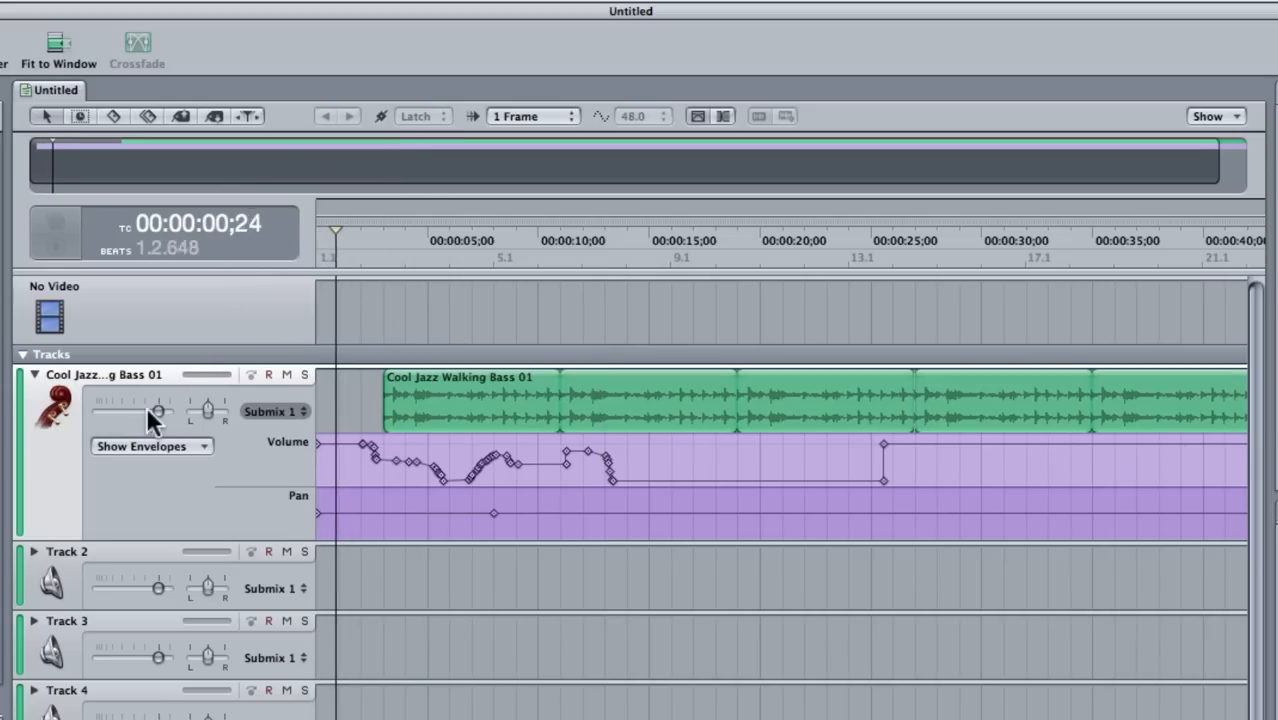
pyautogui.moveTo(155, 412); pyautogui.dragTo(108, 405)
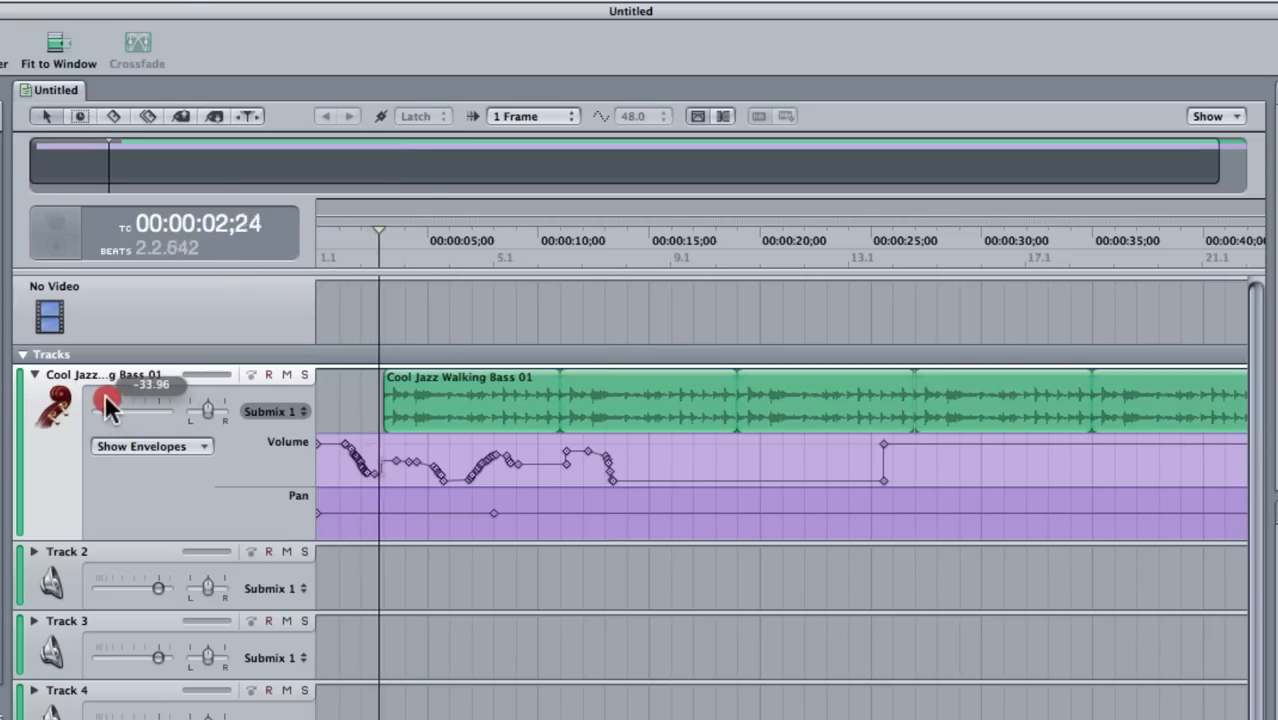
pyautogui.moveTo(110, 405); pyautogui.dragTo(130, 405)
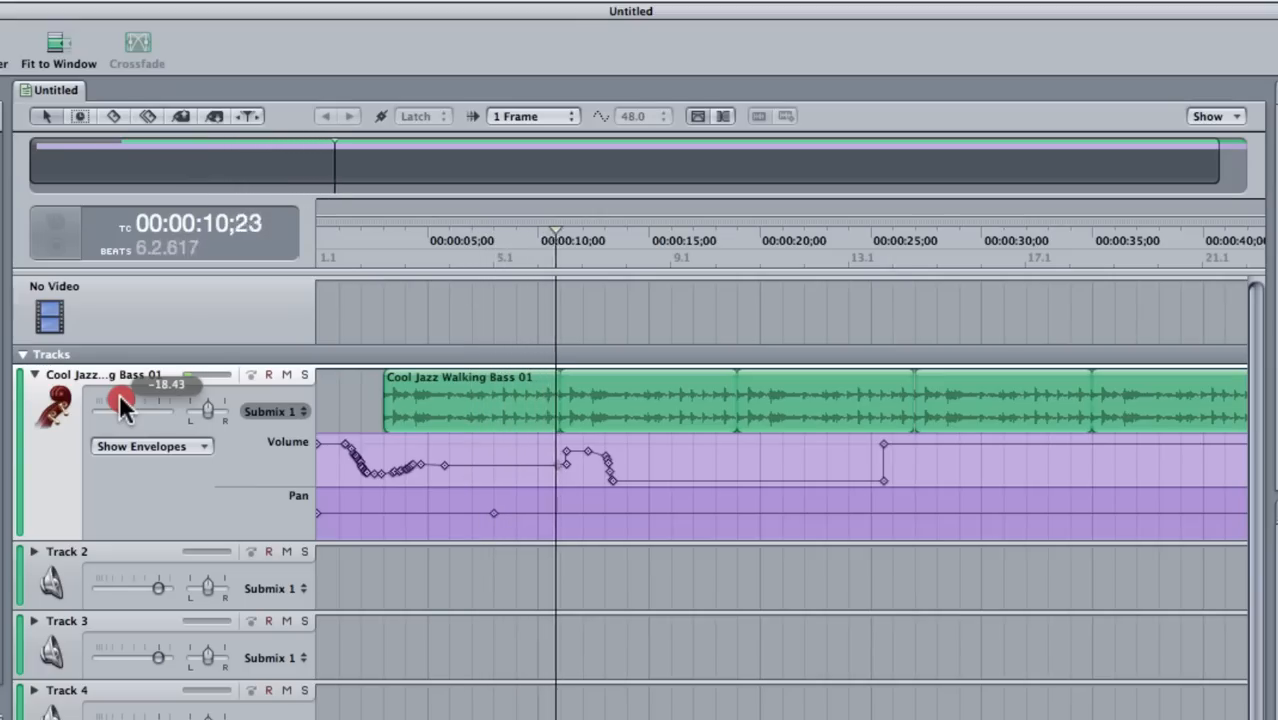
pyautogui.moveTo(120, 400); pyautogui.dragTo(145, 400)
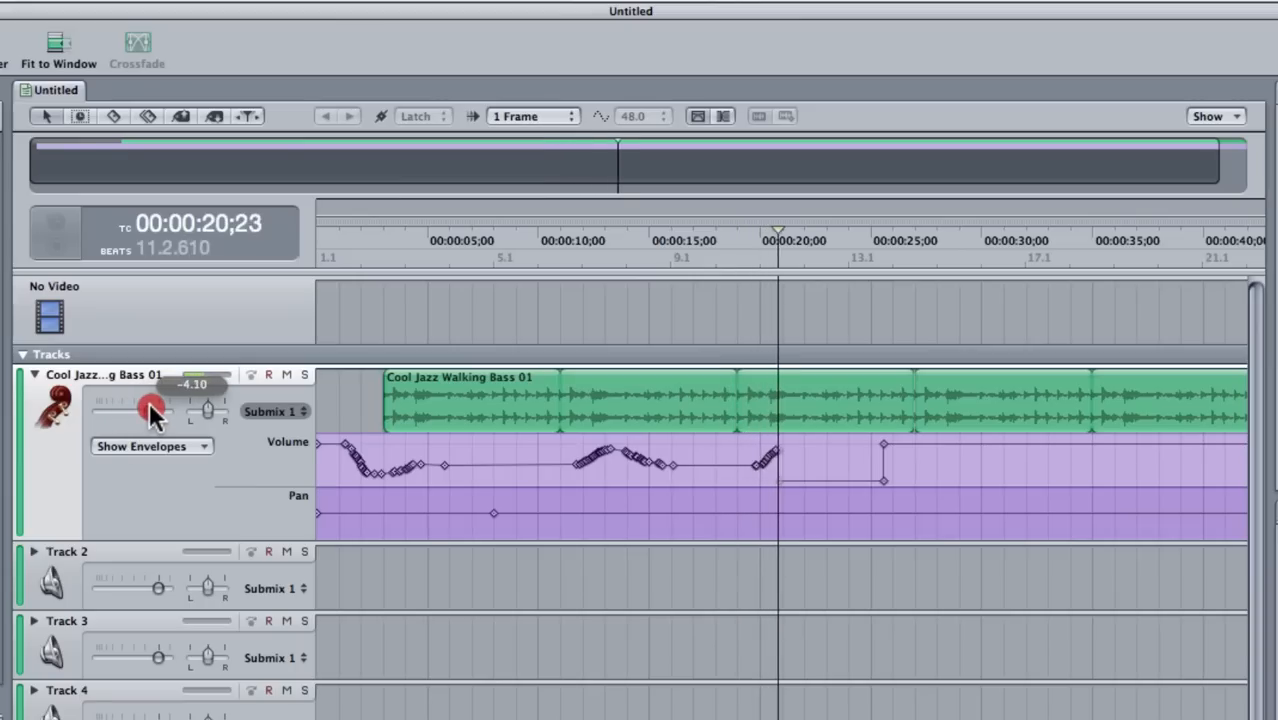
pyautogui.moveTo(150, 410); pyautogui.dragTo(120, 410)
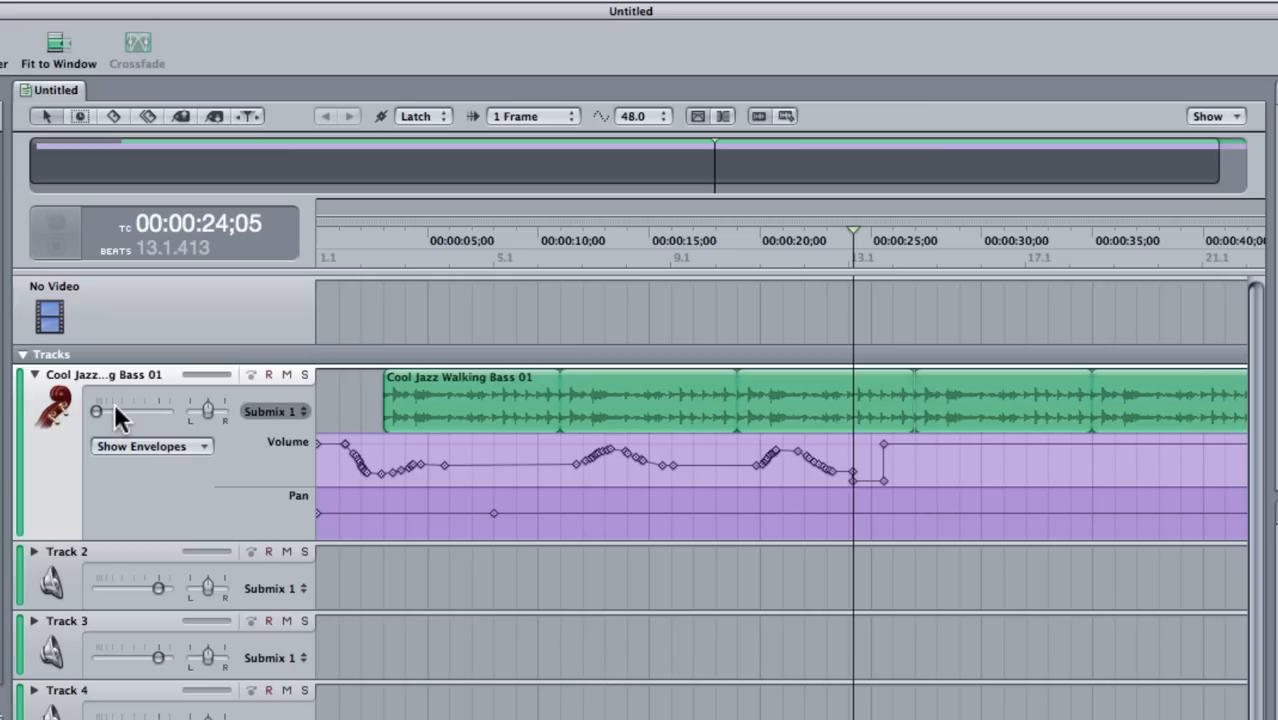
pyautogui.moveTo(320, 458)
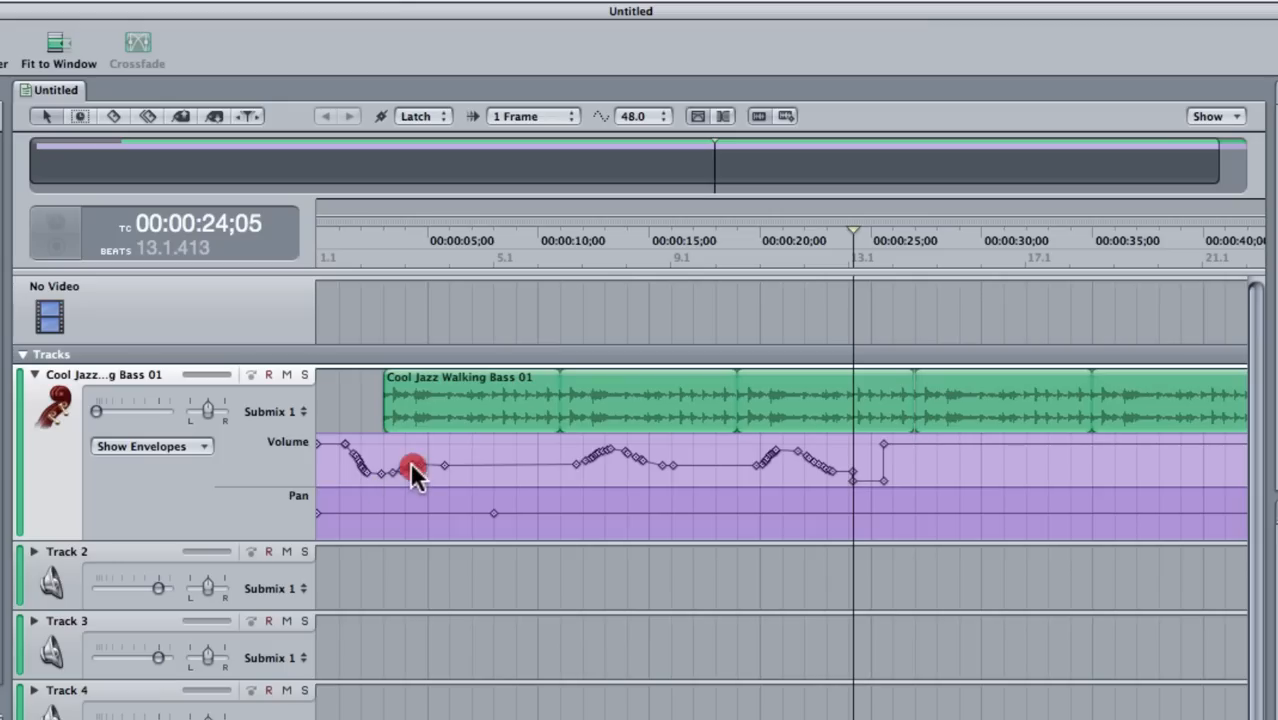
# Step: Drag-select the recorded volume automation points on the bass track
pyautogui.moveTo(410, 475); pyautogui.dragTo(420, 458)
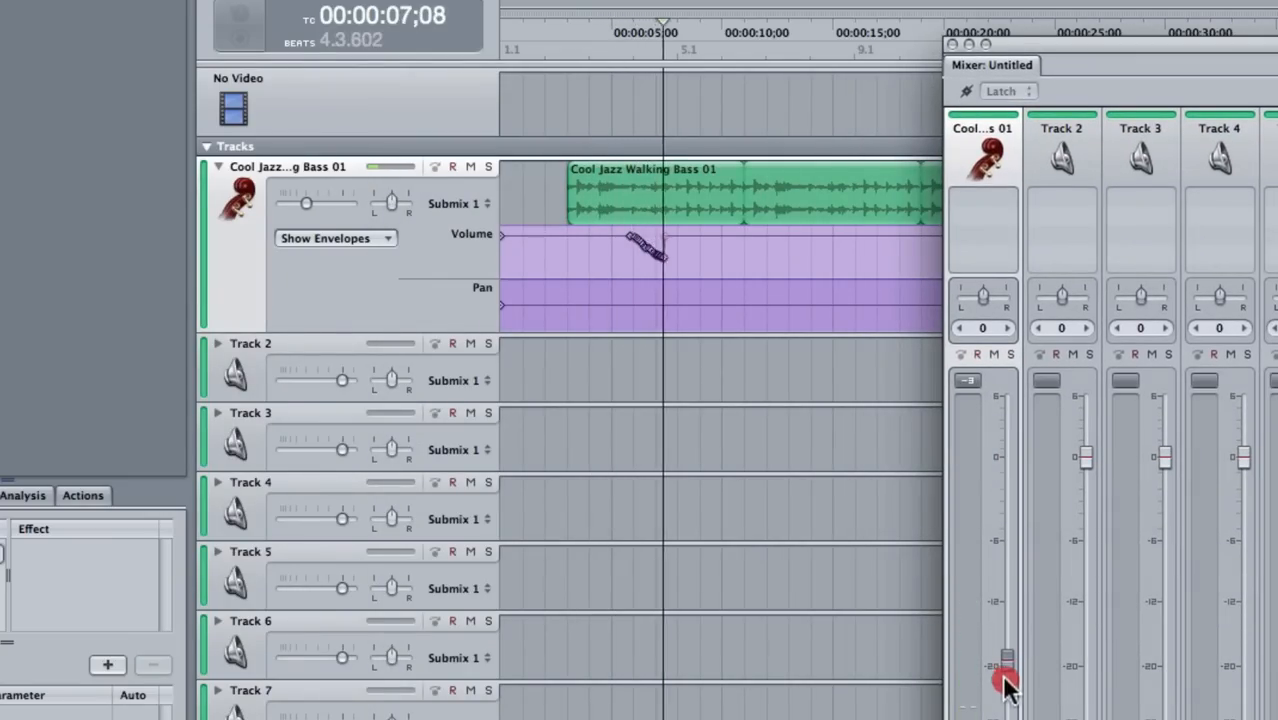
# Step: Ride the bass channel fader up in the Mixer and pan the bass fully left
pyautogui.moveTo(1005, 685); pyautogui.dragTo(1010, 620)
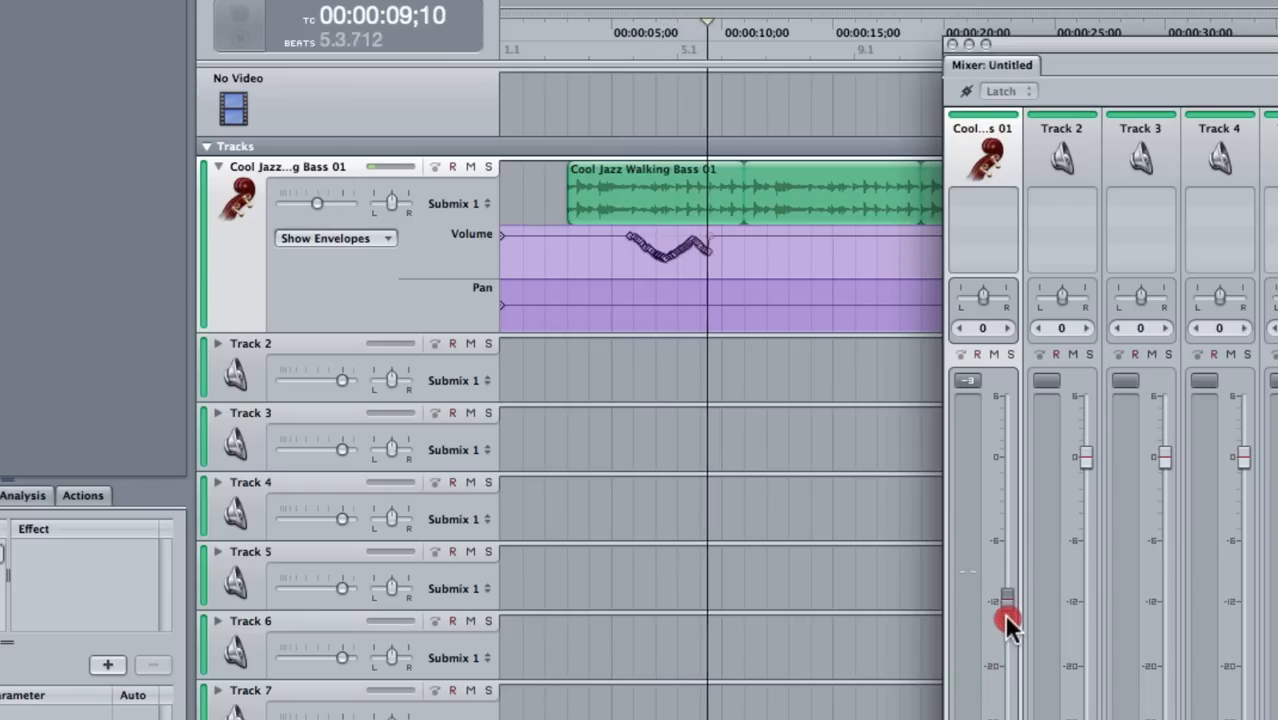
pyautogui.moveTo(1005, 620); pyautogui.dragTo(958, 305)
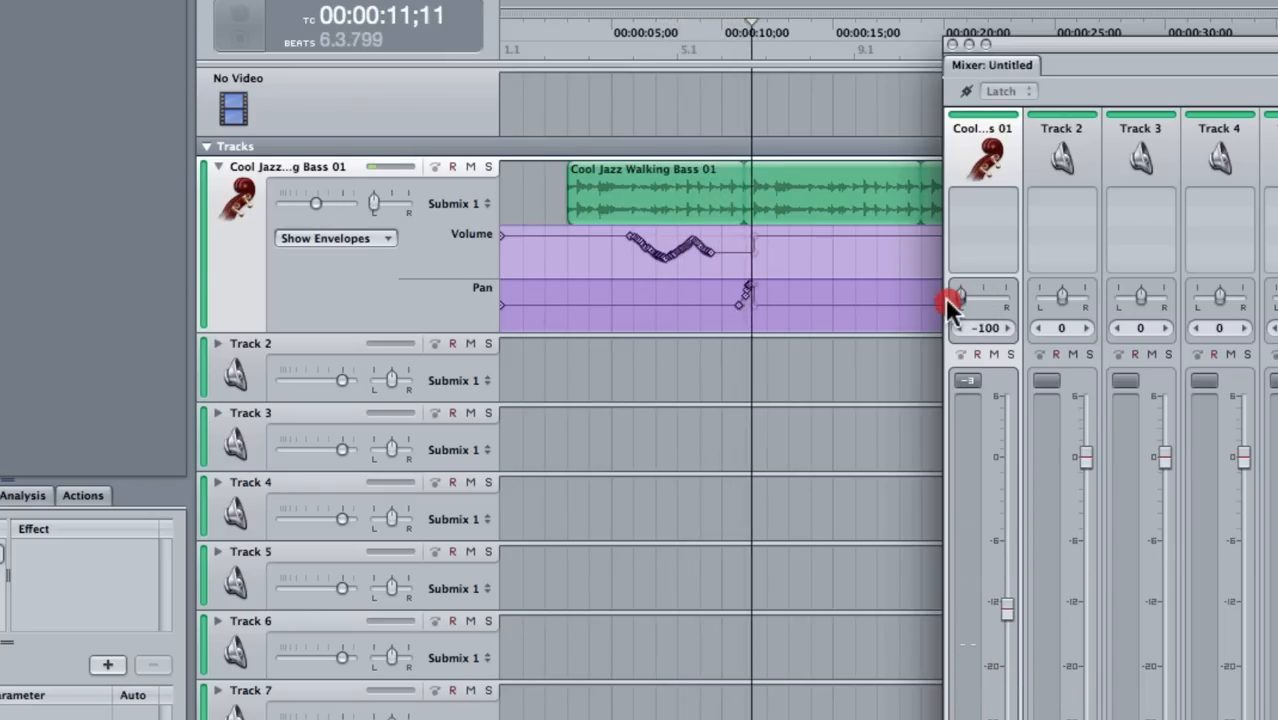
pyautogui.moveTo(958, 297); pyautogui.dragTo(1005, 297)
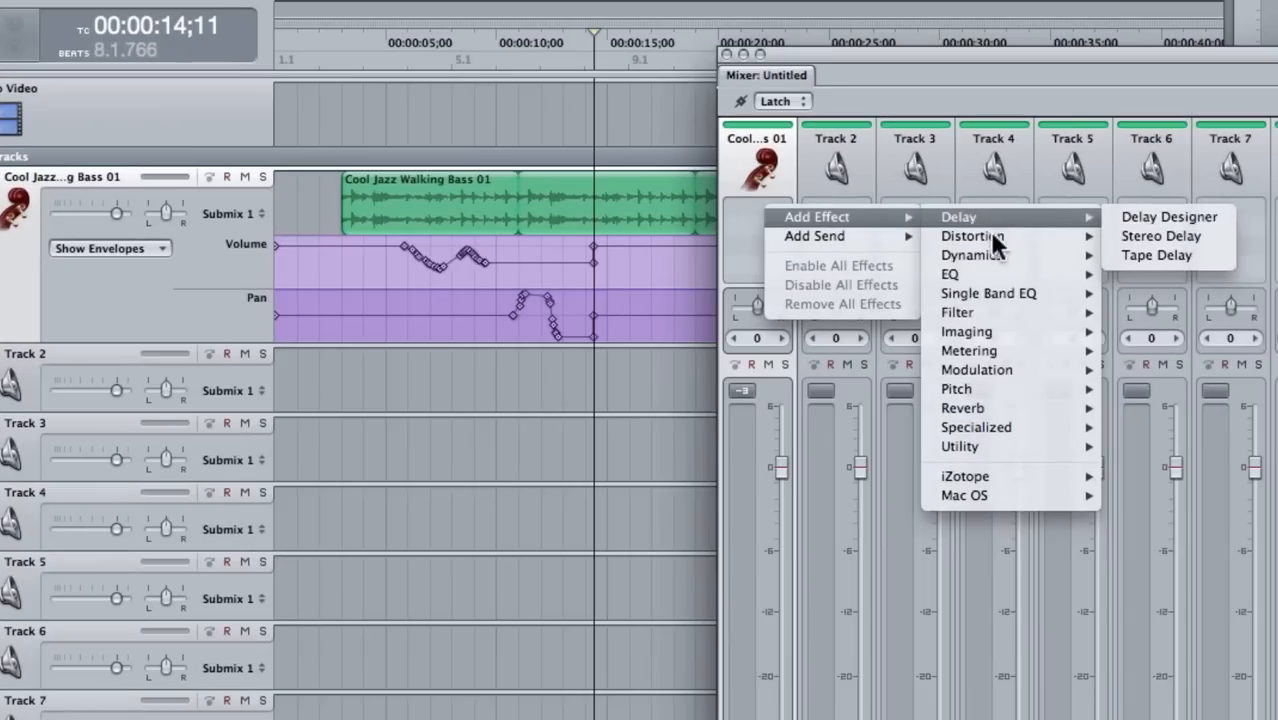
pyautogui.moveTo(949, 274)
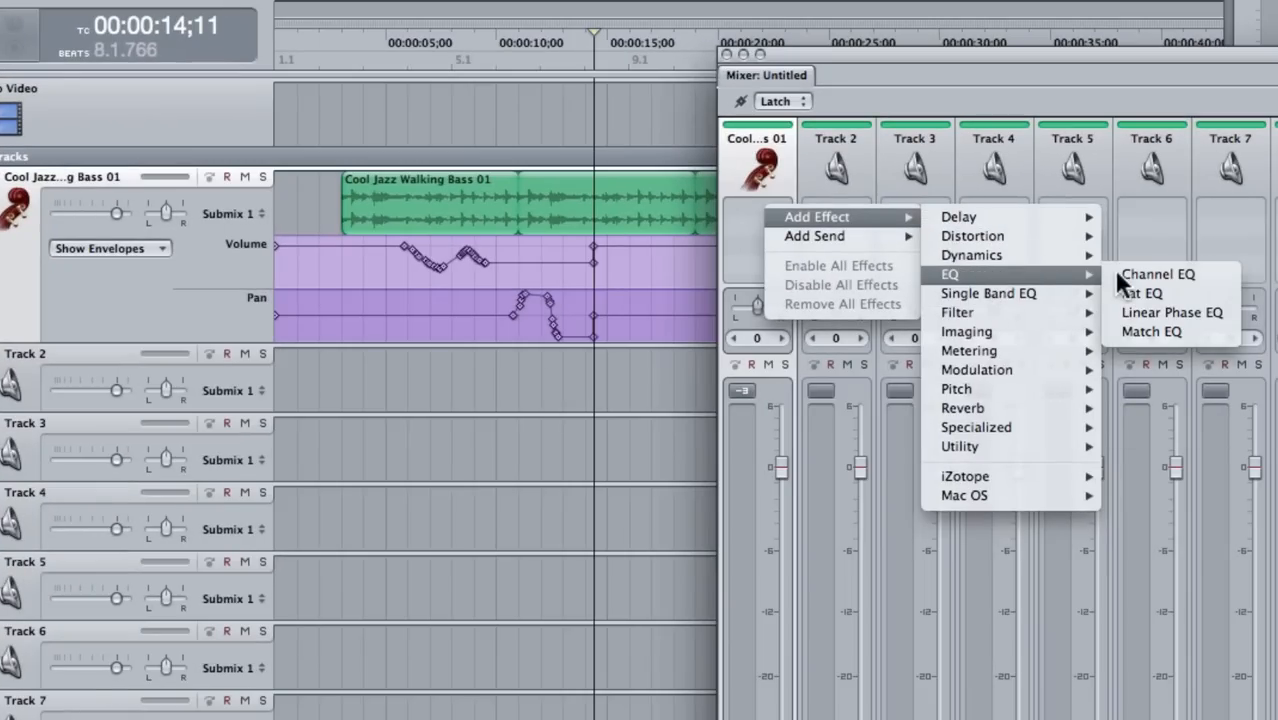
# Step: Add Channel EQ, sweep the high-cut down to about 112 Hz and back, then reset it
pyautogui.click(1157, 274)
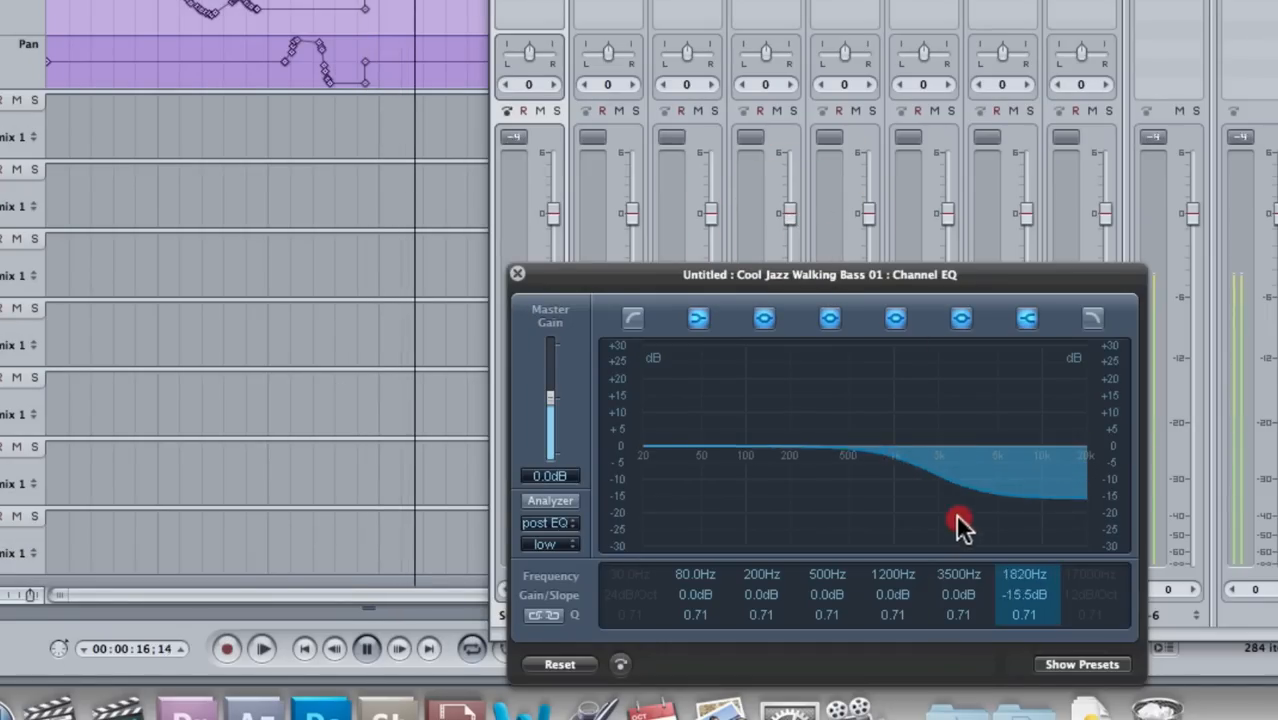
pyautogui.moveTo(960, 520); pyautogui.dragTo(790, 615)
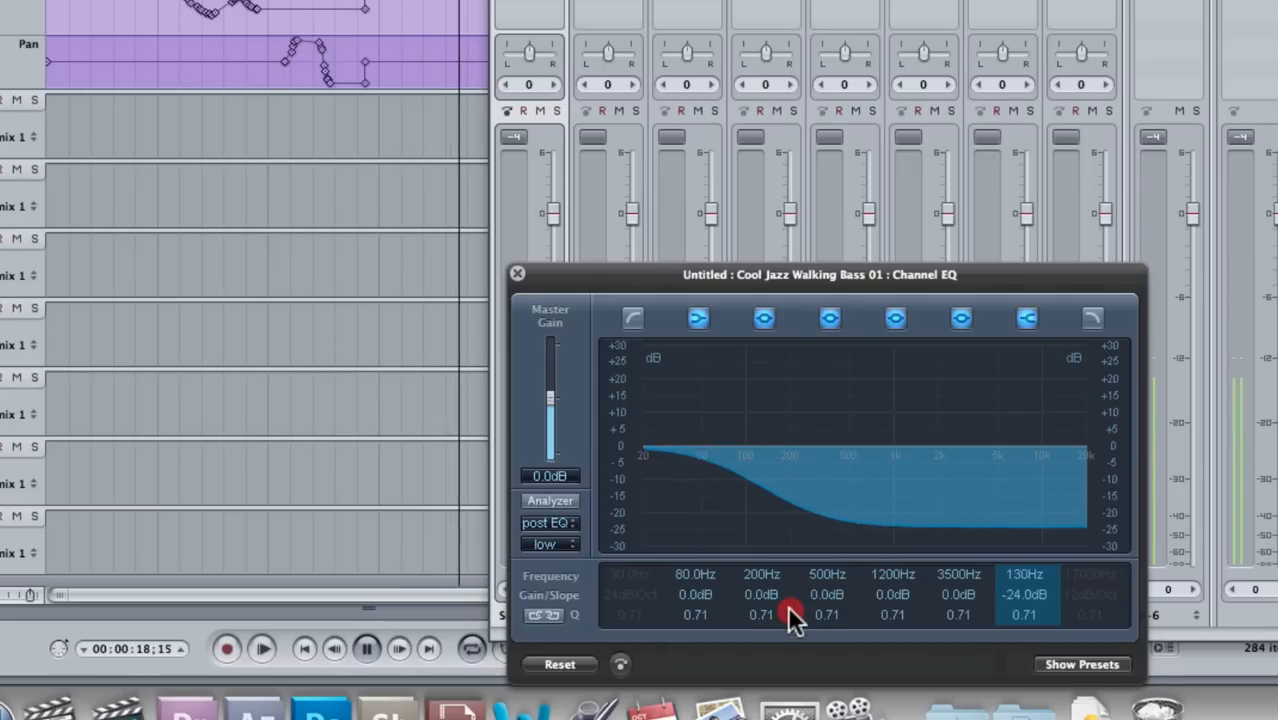
pyautogui.moveTo(793, 614); pyautogui.dragTo(793, 625)
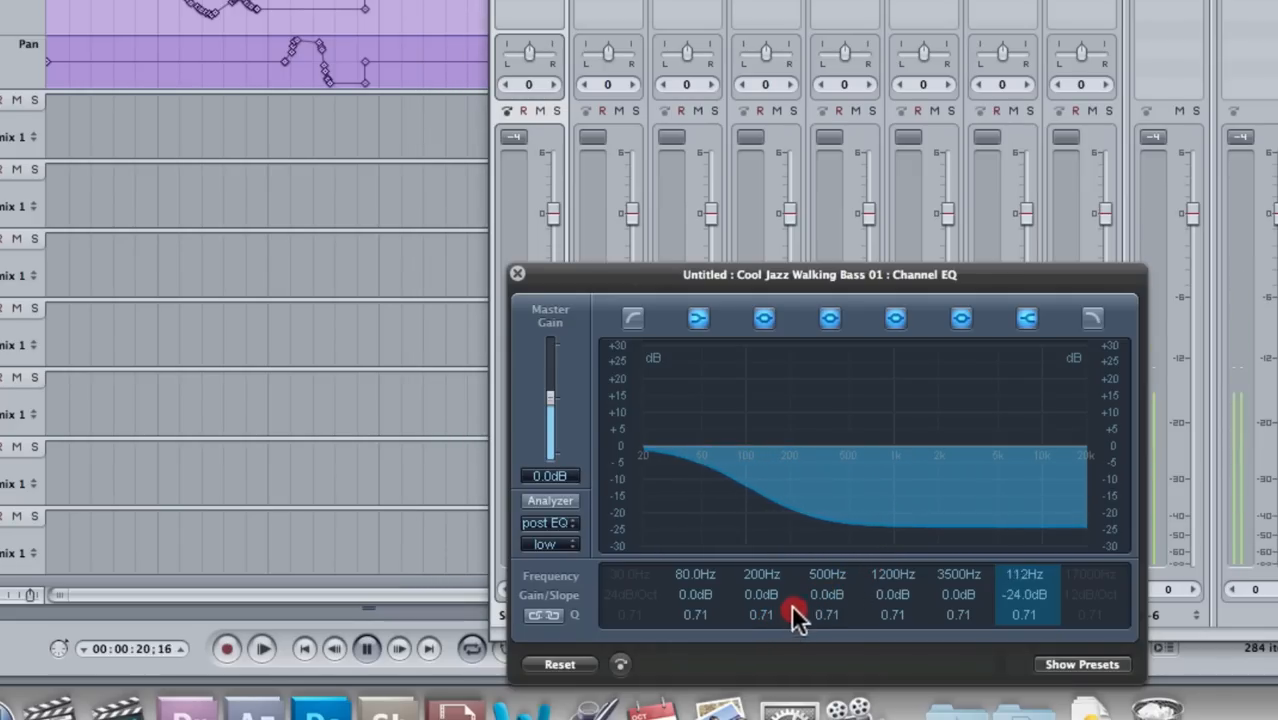
pyautogui.moveTo(795, 610); pyautogui.dragTo(1030, 530)
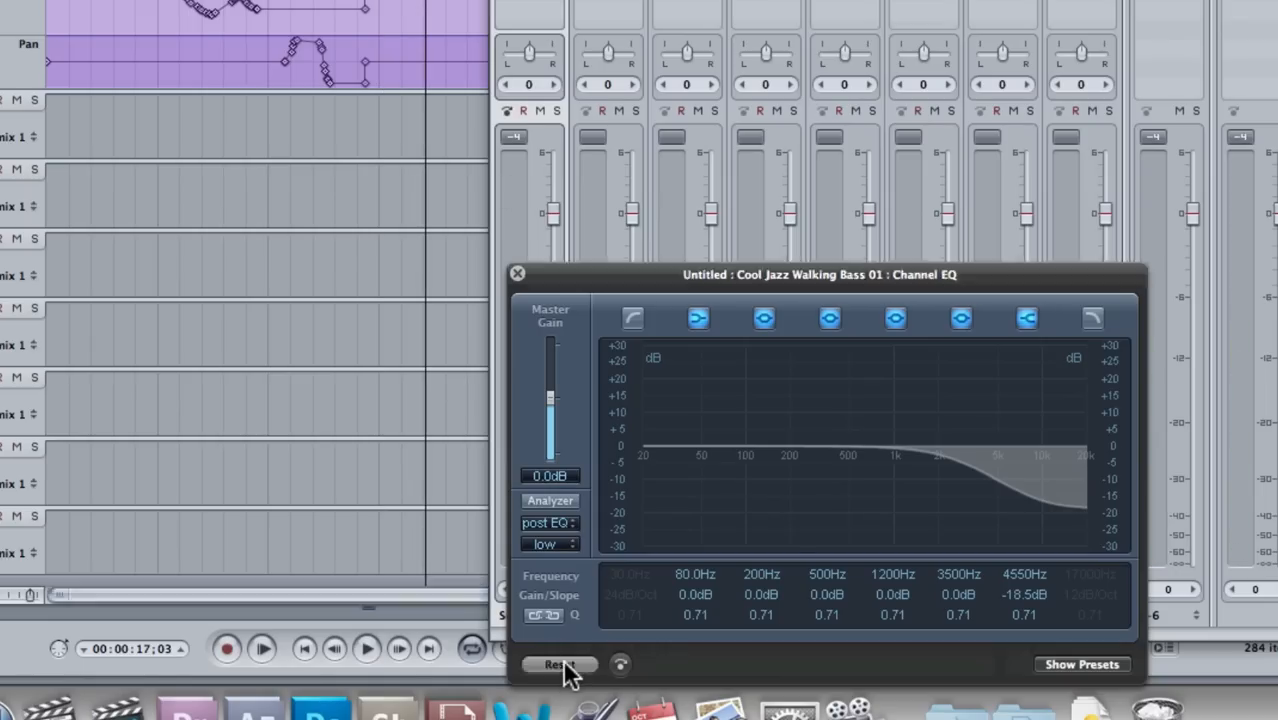
pyautogui.click(559, 664)
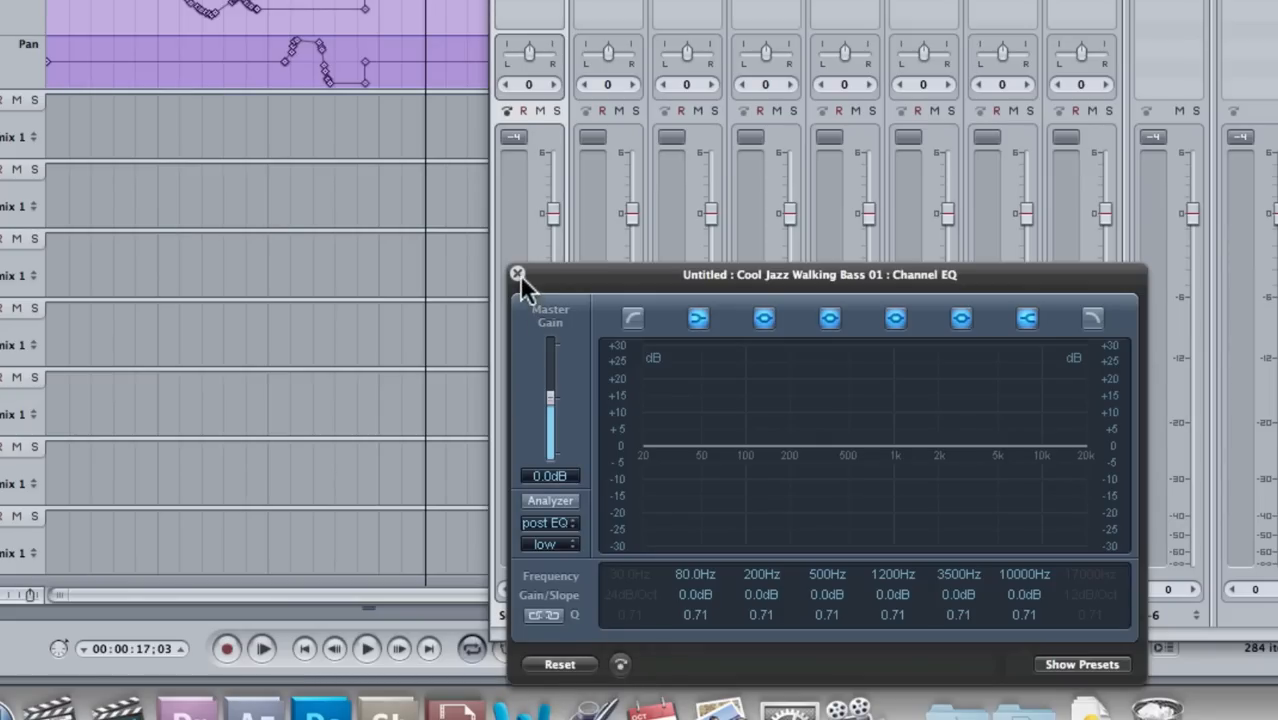
pyautogui.click(518, 274)
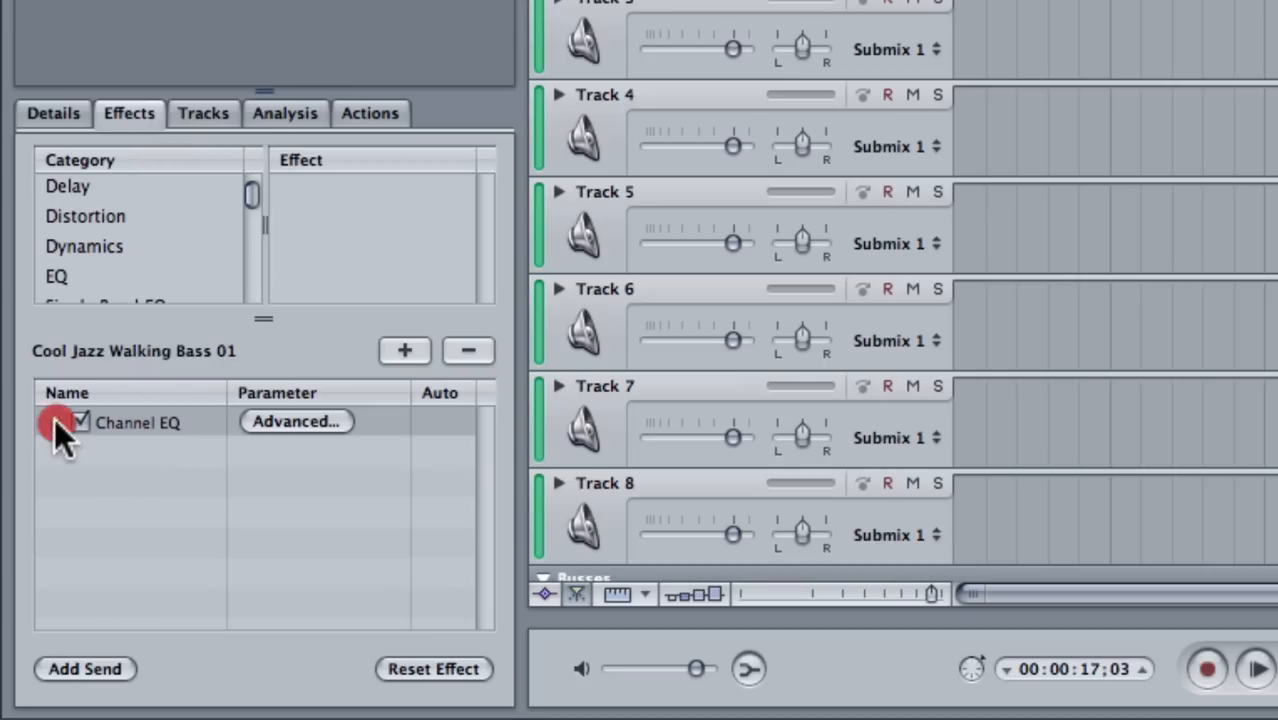
# Step: Expand the Channel EQ parameters and set High Cut On/Off to On
pyautogui.click(58, 421)
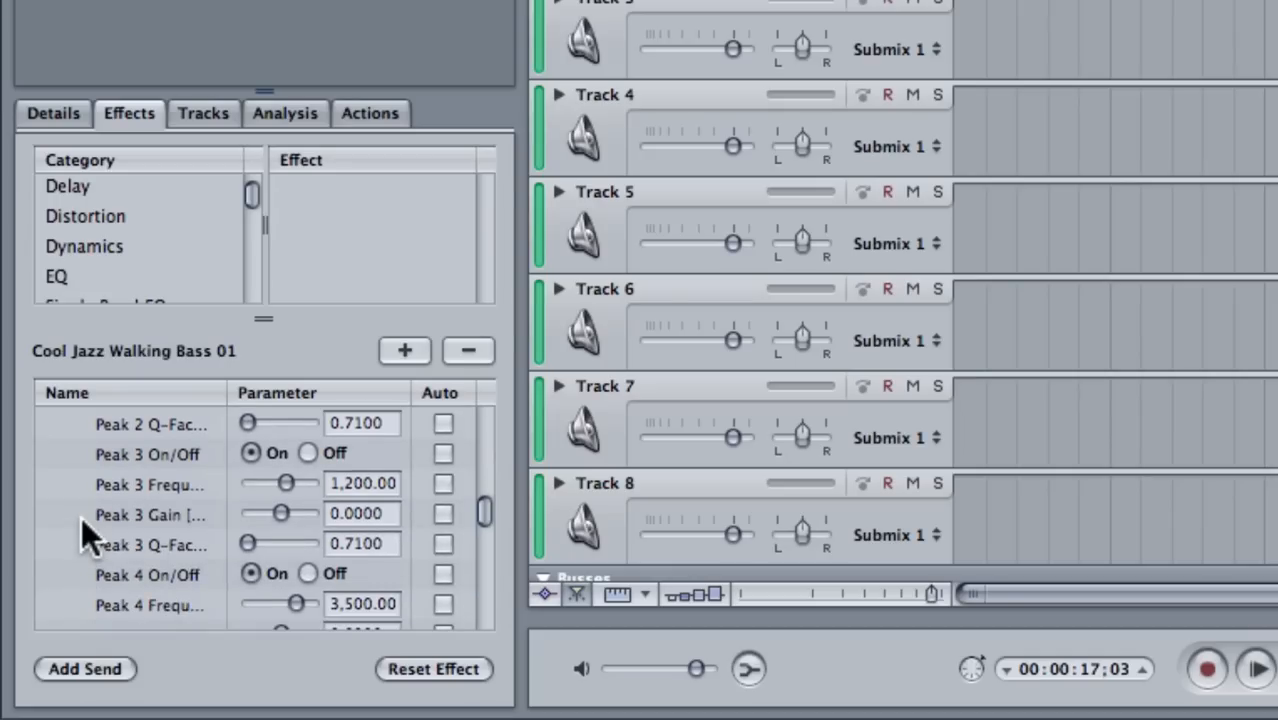
pyautogui.scroll(-3)
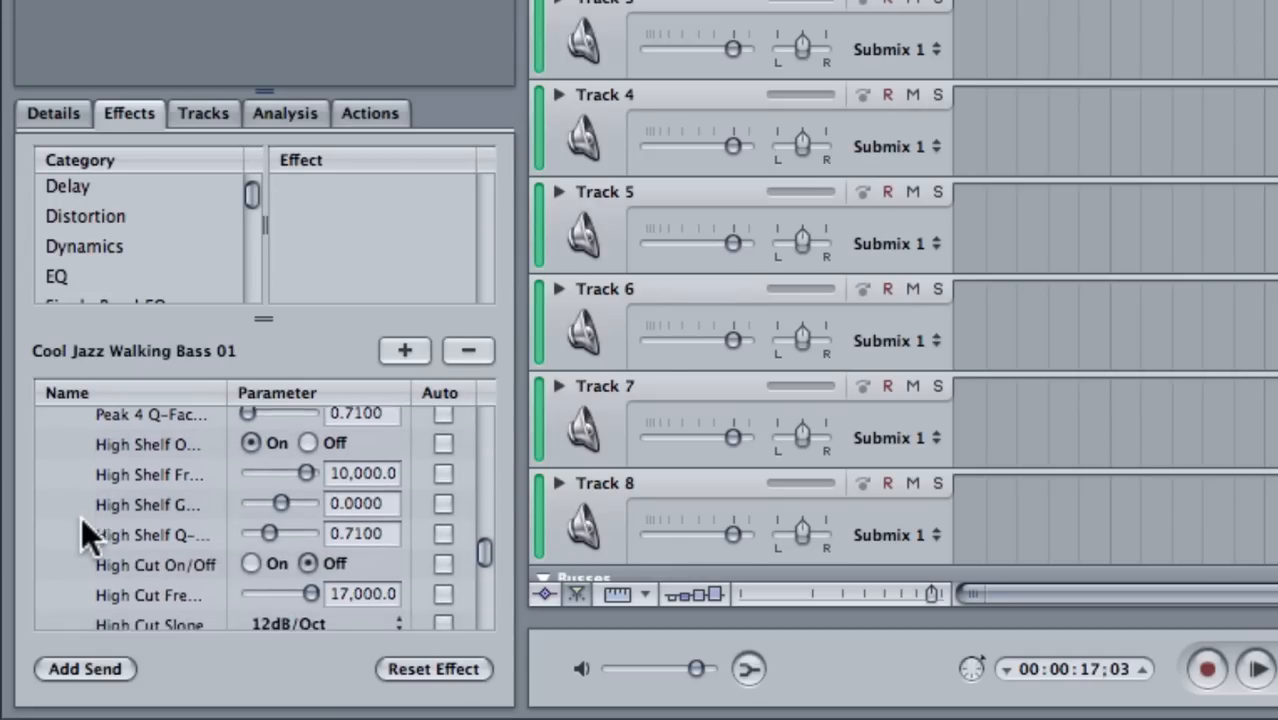
pyautogui.scroll(-3)
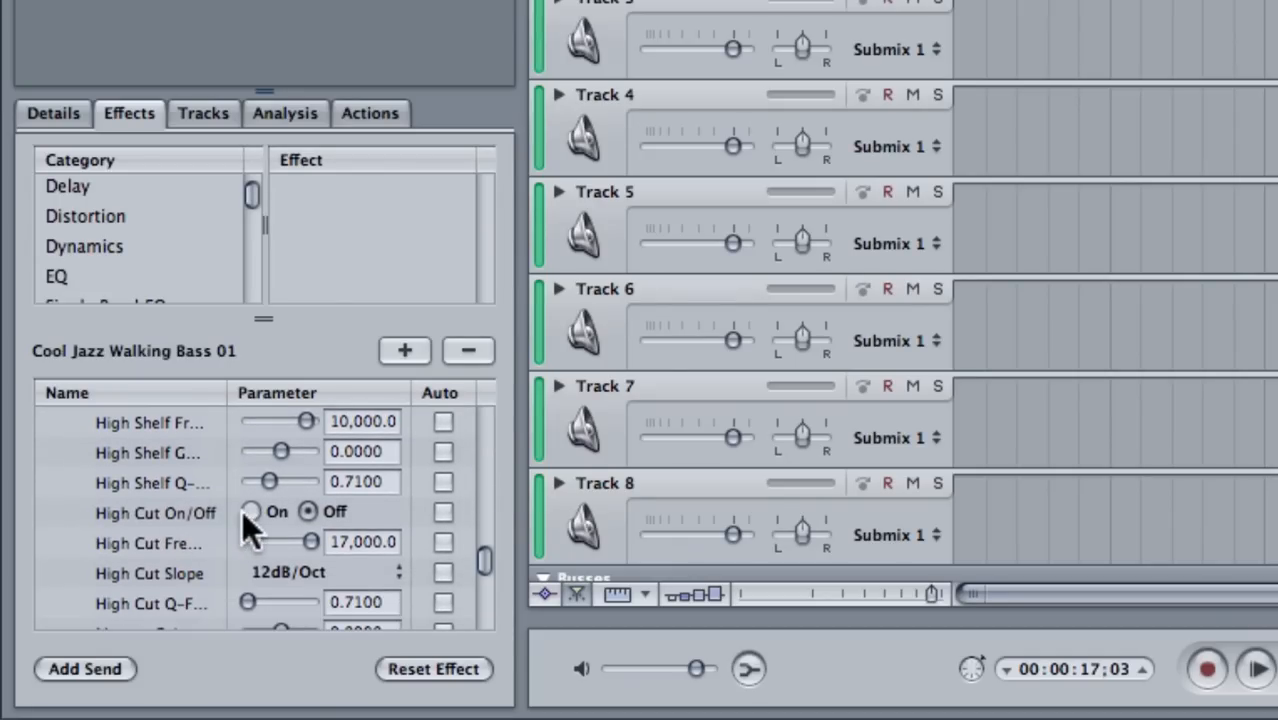
pyautogui.click(251, 511)
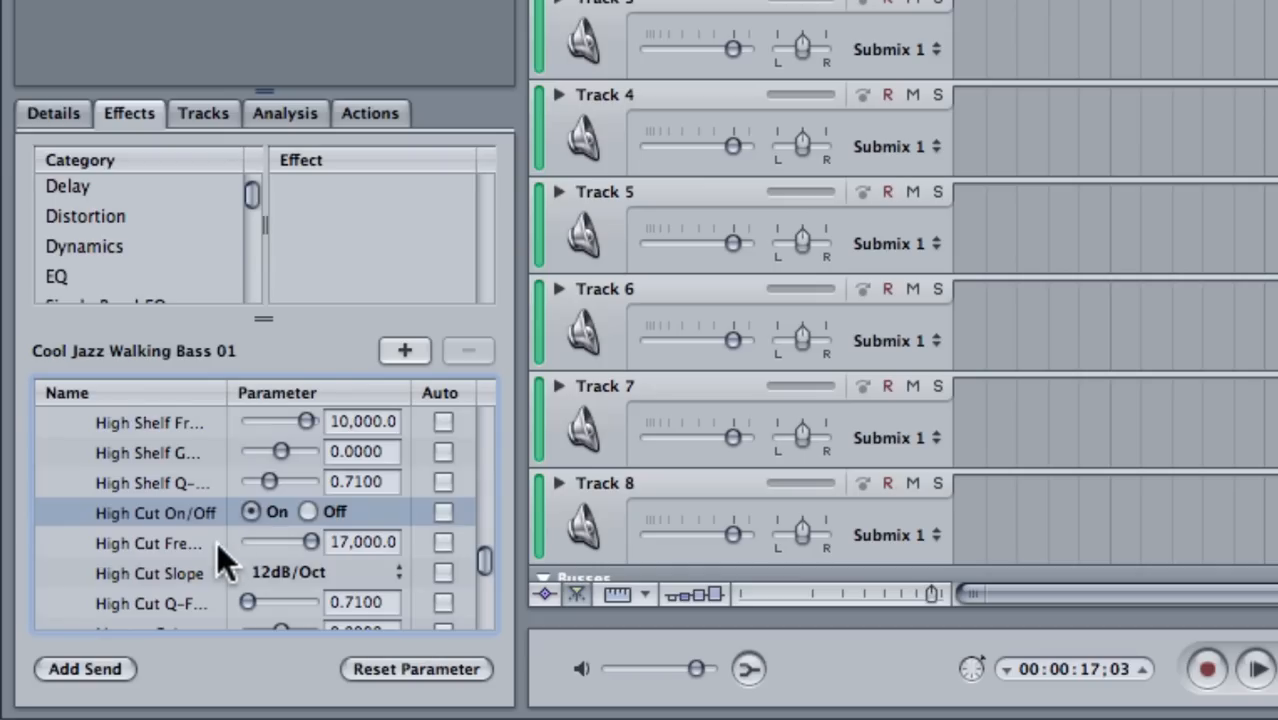
pyautogui.moveTo(185, 560)
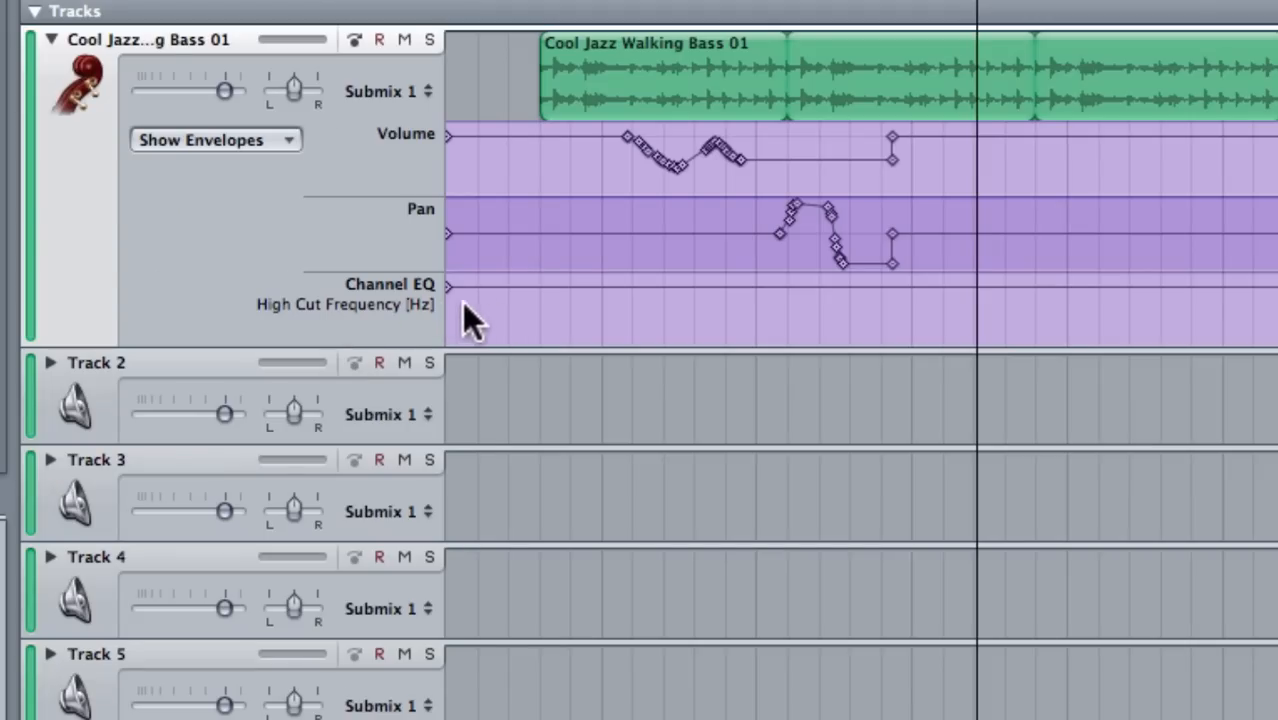
pyautogui.moveTo(545, 305)
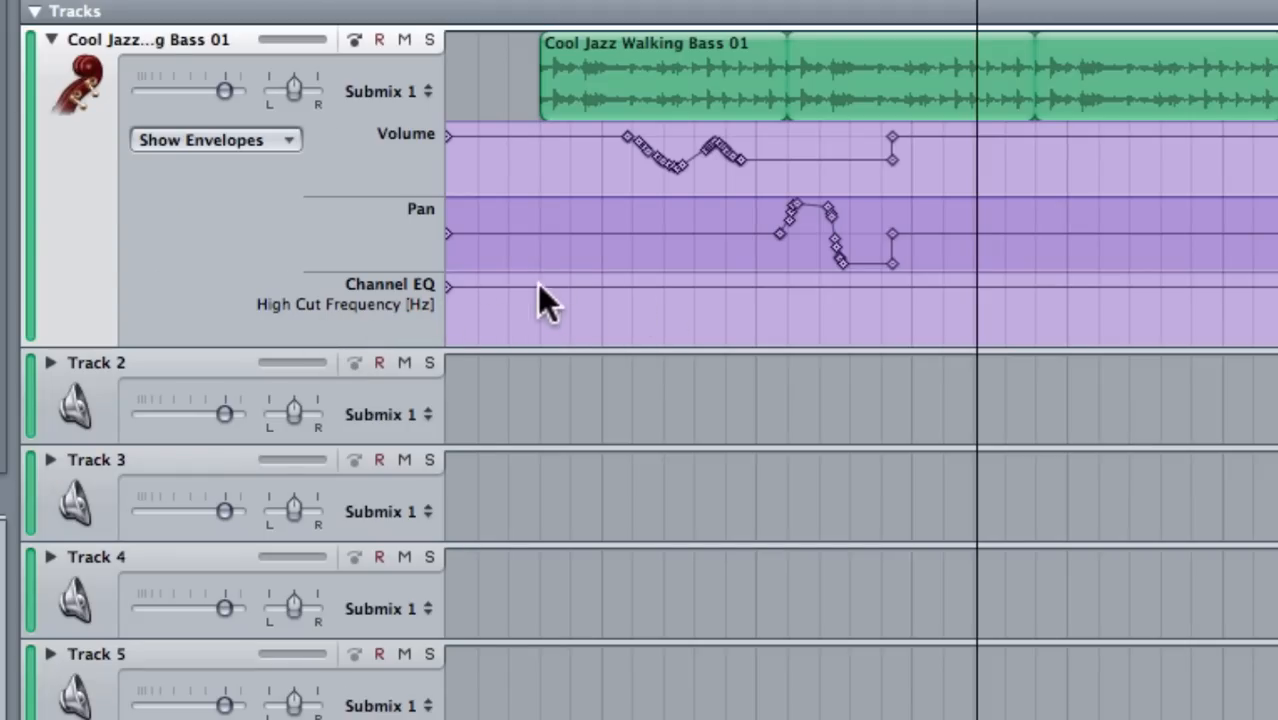
pyautogui.moveTo(915, 315)
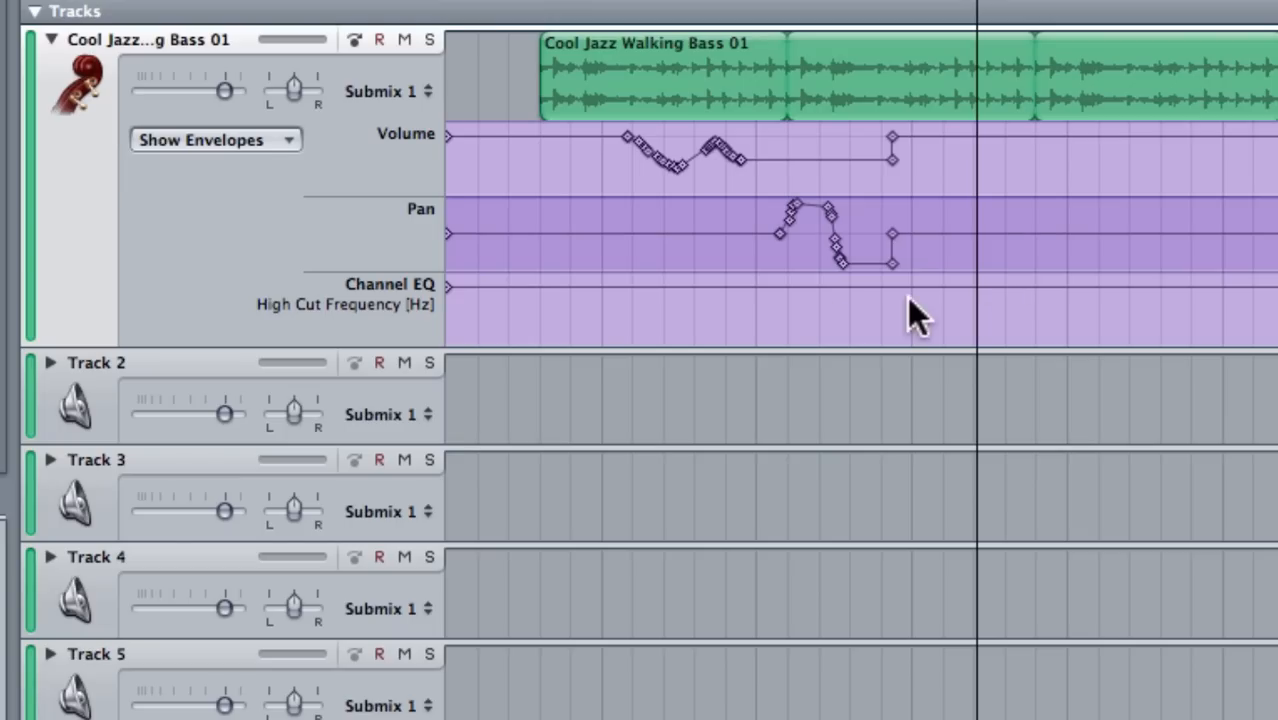
pyautogui.moveTo(248, 90)
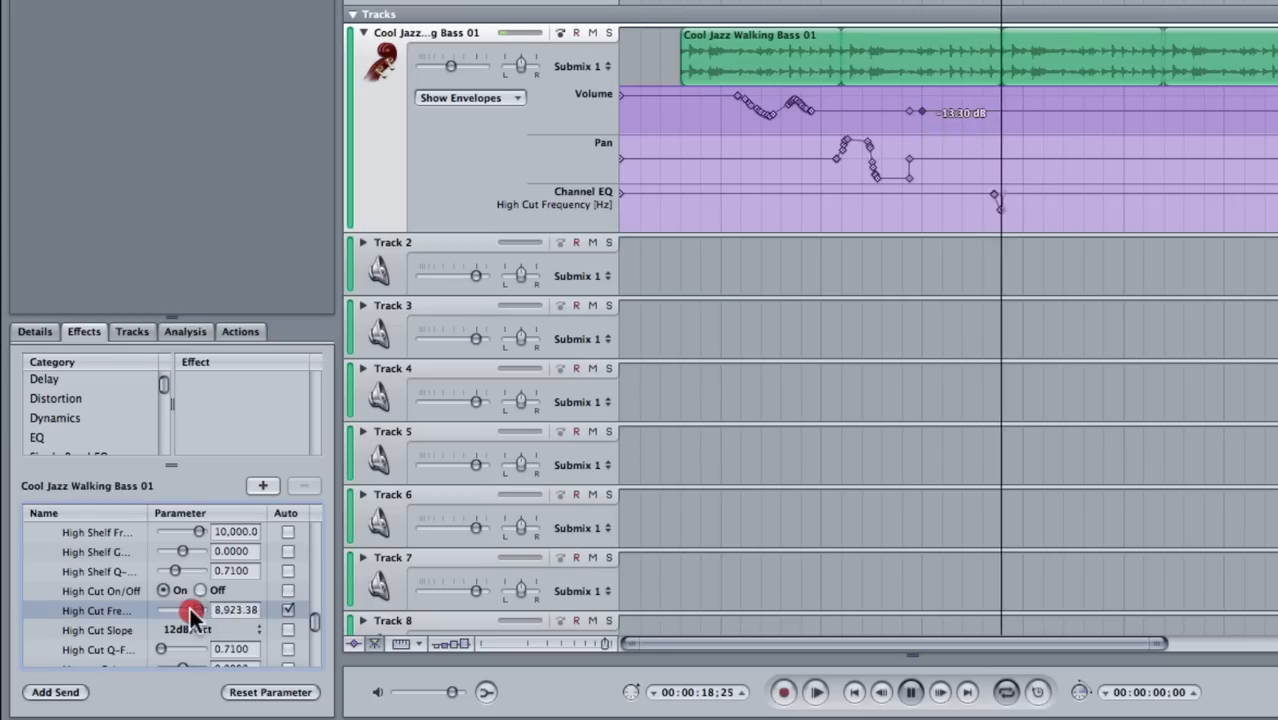
# Step: Sweep the High Cut Frequency down to about 150 Hz and back to 17,000 Hz
pyautogui.moveTo(190, 610); pyautogui.dragTo(165, 611)
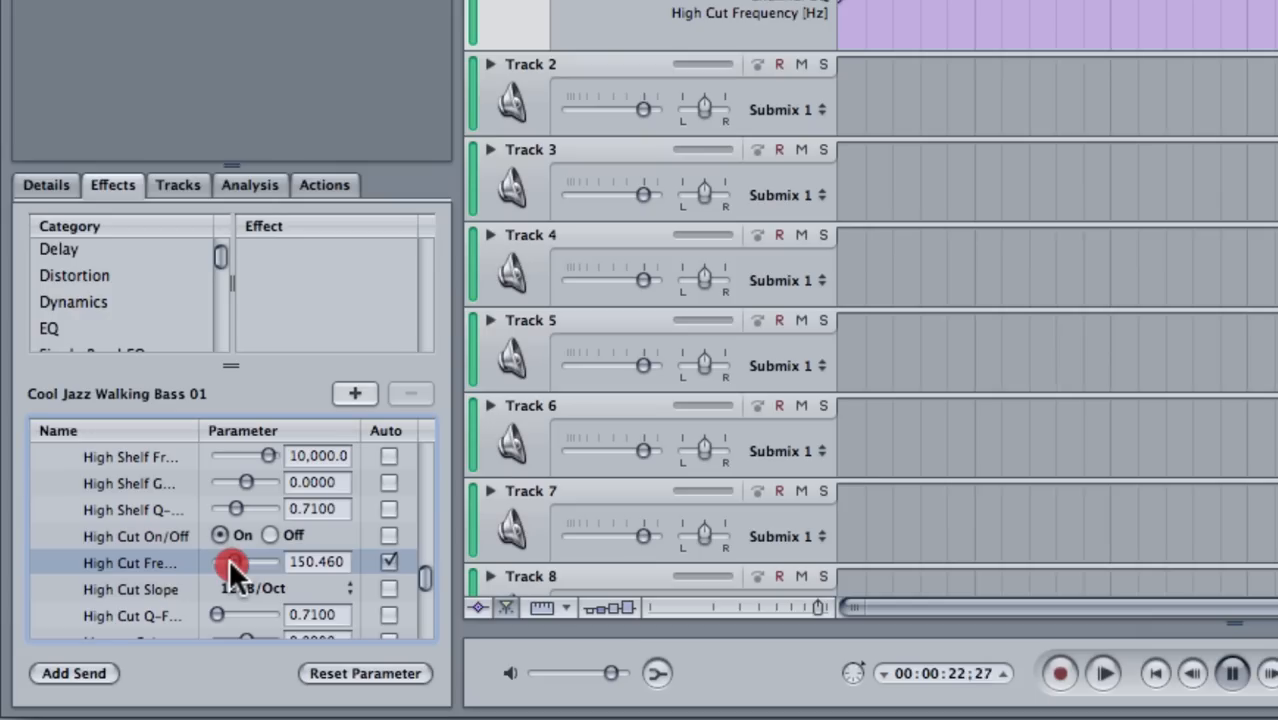
pyautogui.moveTo(235, 562); pyautogui.dragTo(262, 562)
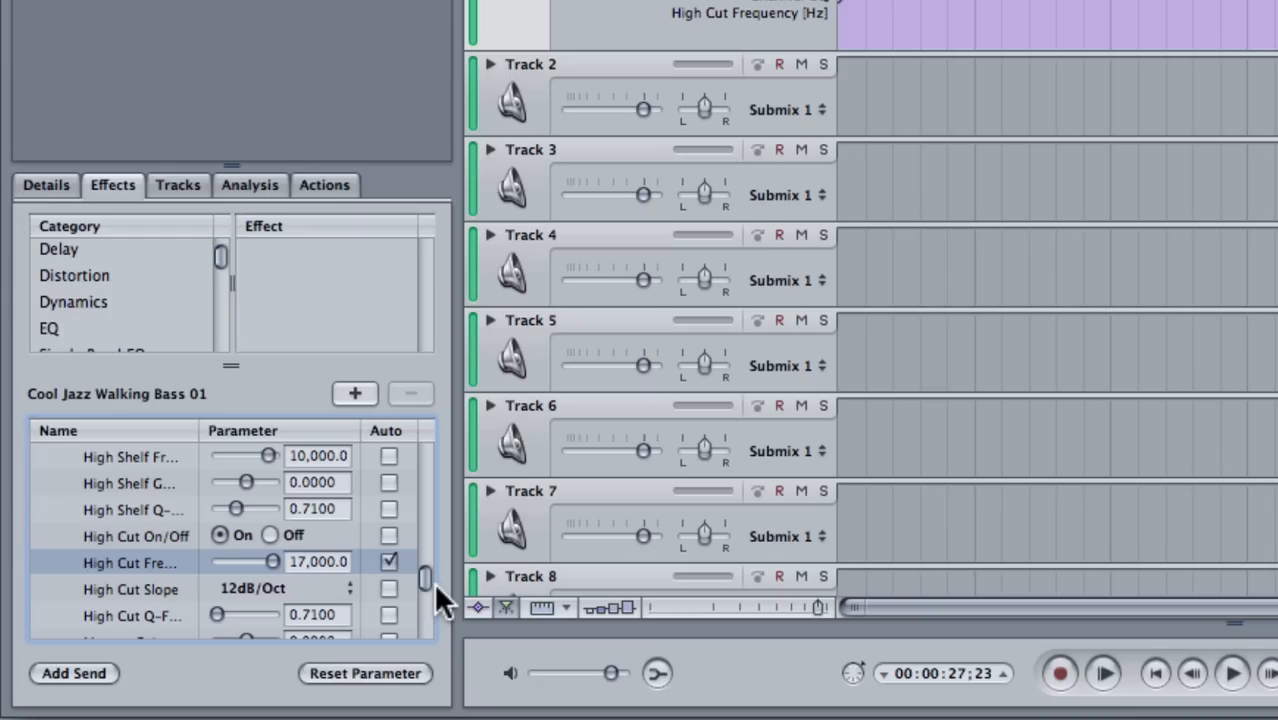
pyautogui.moveTo(455, 610)
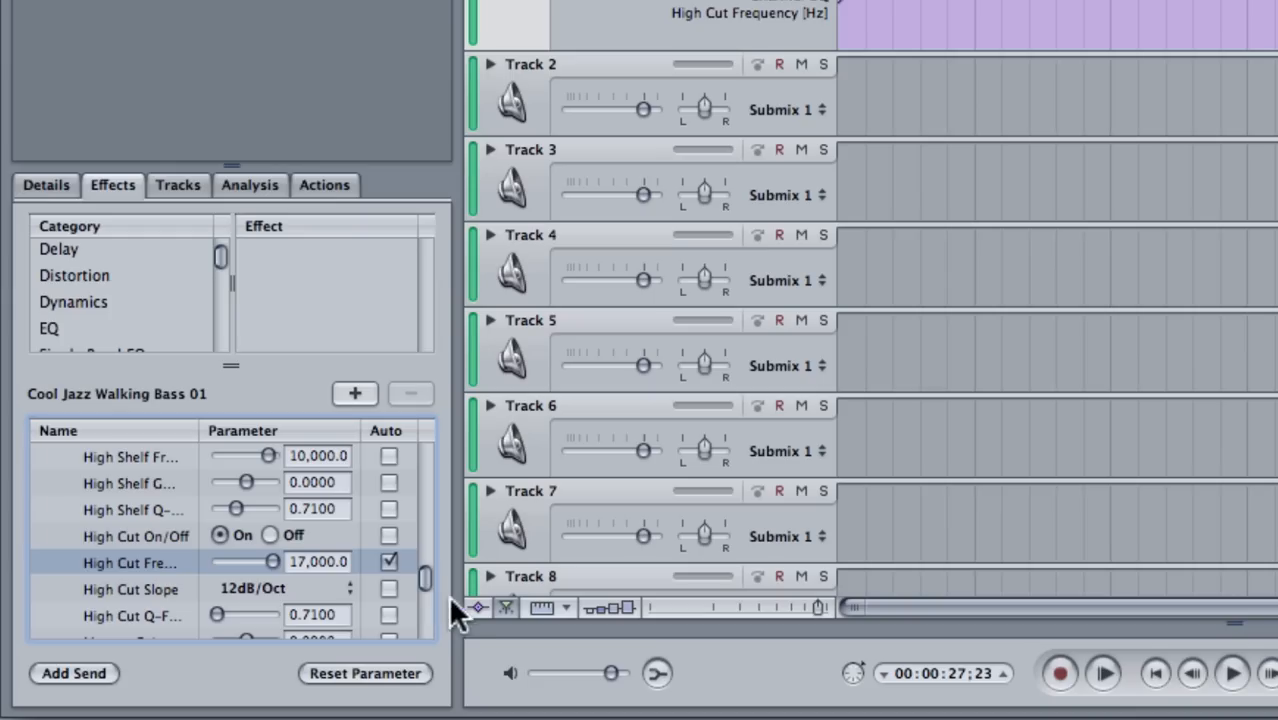
pyautogui.moveTo(90, 290)
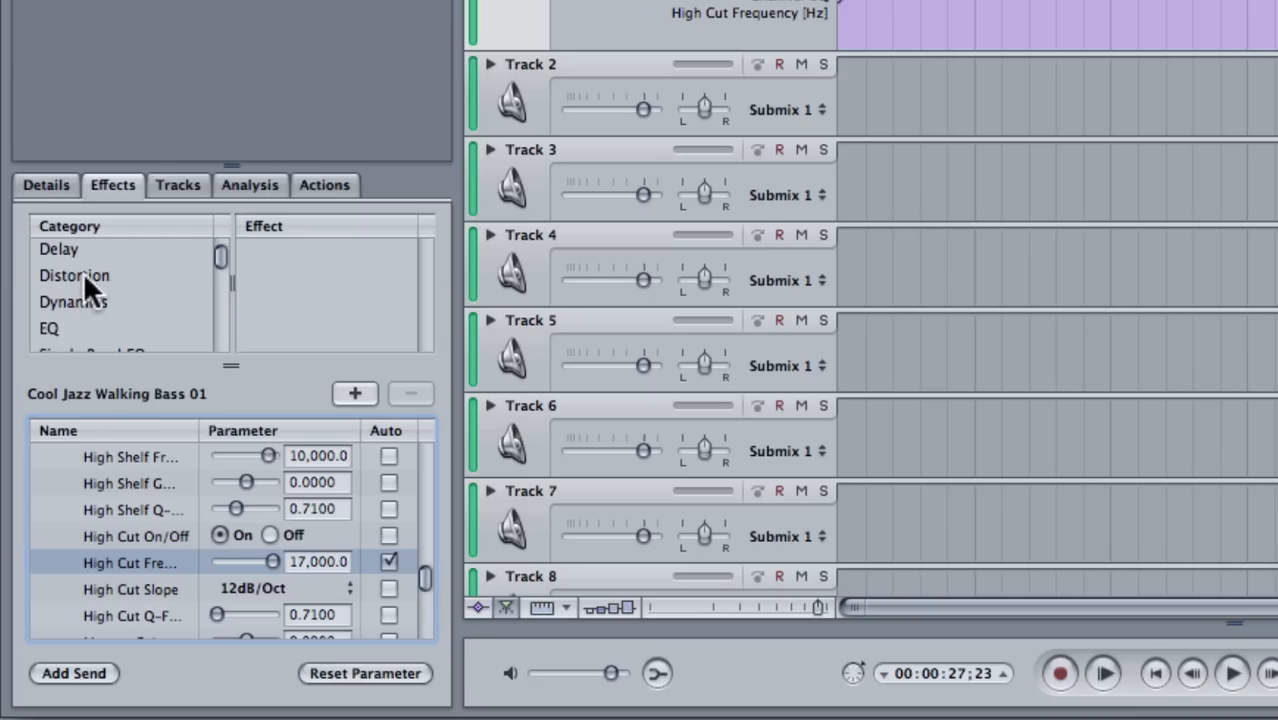
# Step: Add the Stereo Delay effect to the bass track
pyautogui.click(59, 249)
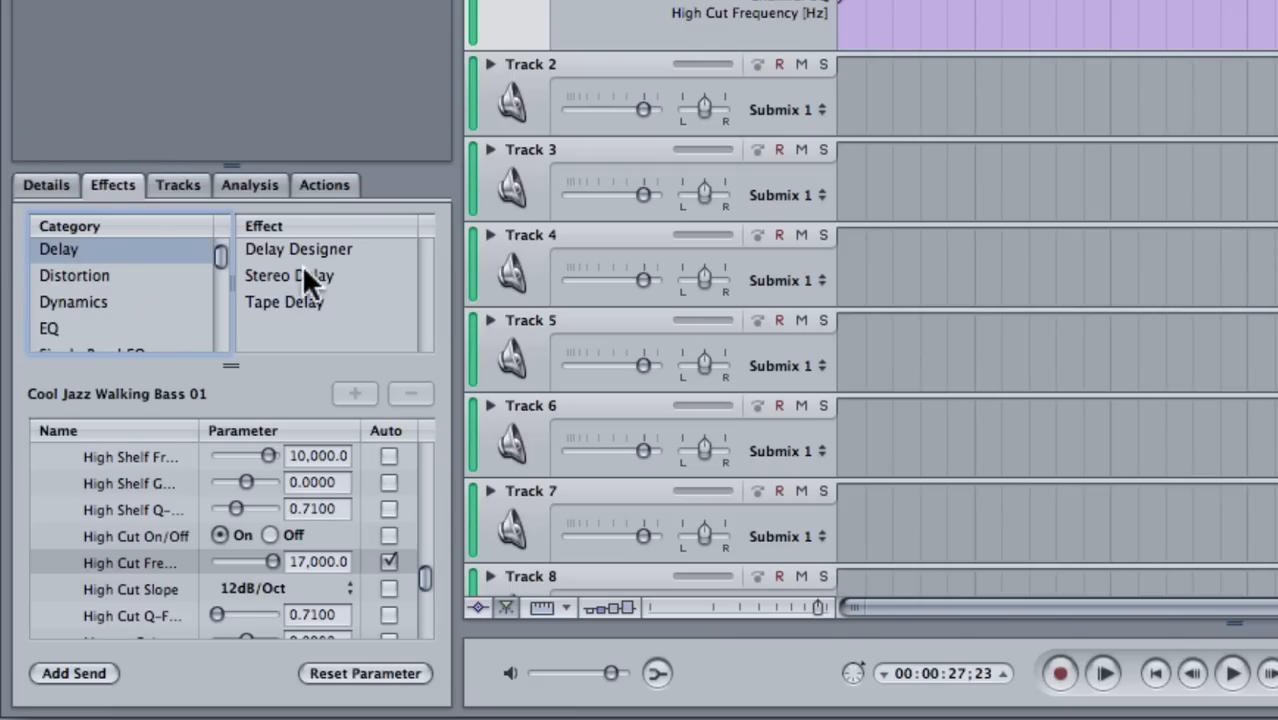
pyautogui.click(288, 275)
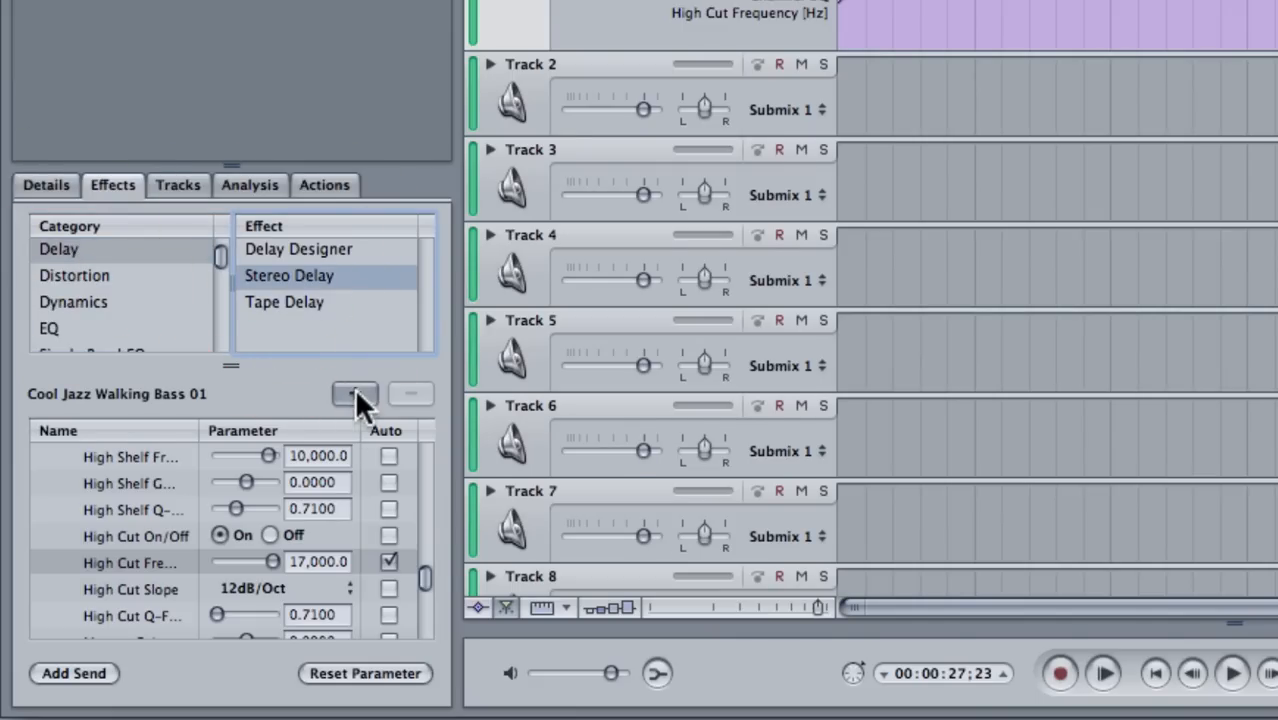
pyautogui.click(354, 393)
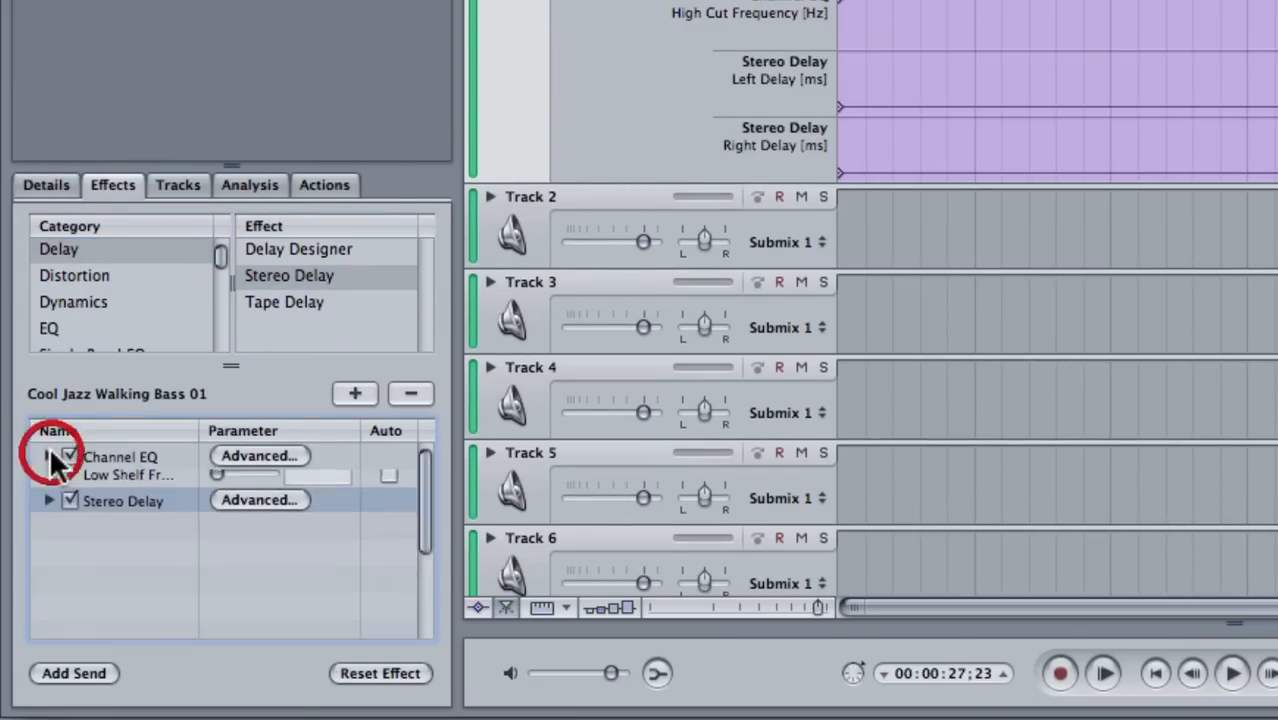
# Step: Collapse the Channel EQ parameters and expand the Stereo Delay parameters
pyautogui.click(48, 456)
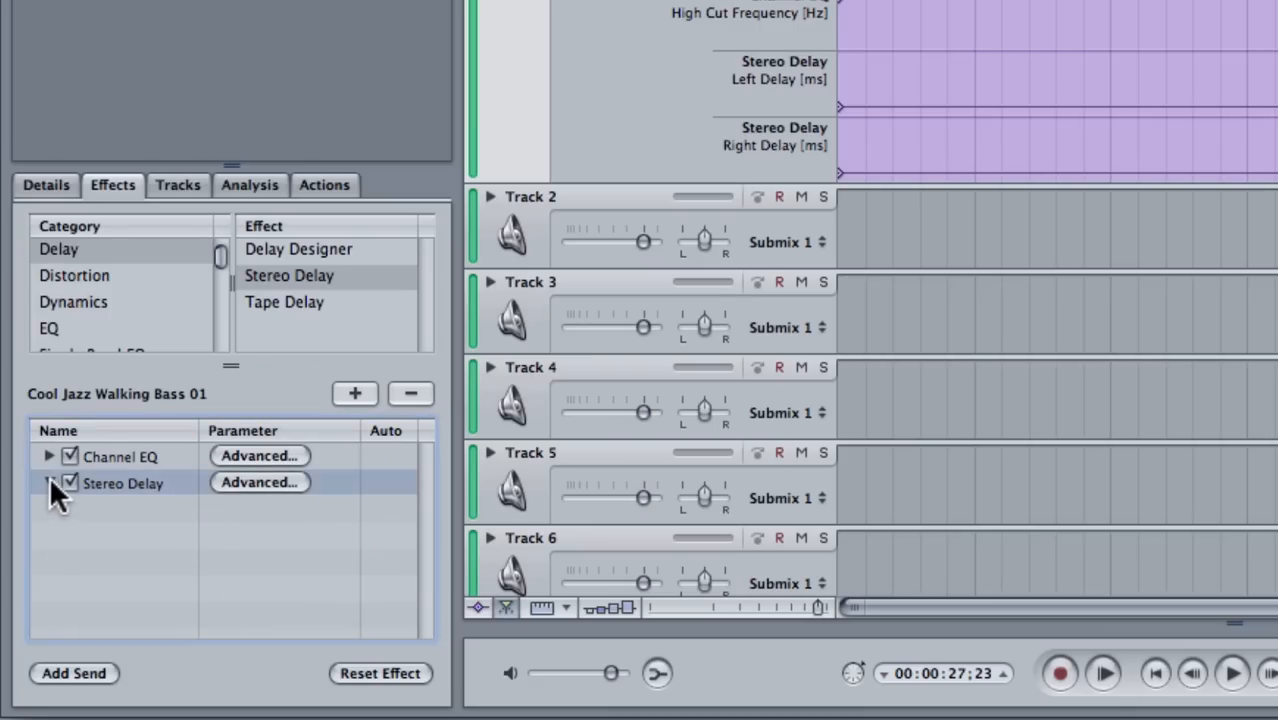
pyautogui.click(48, 483)
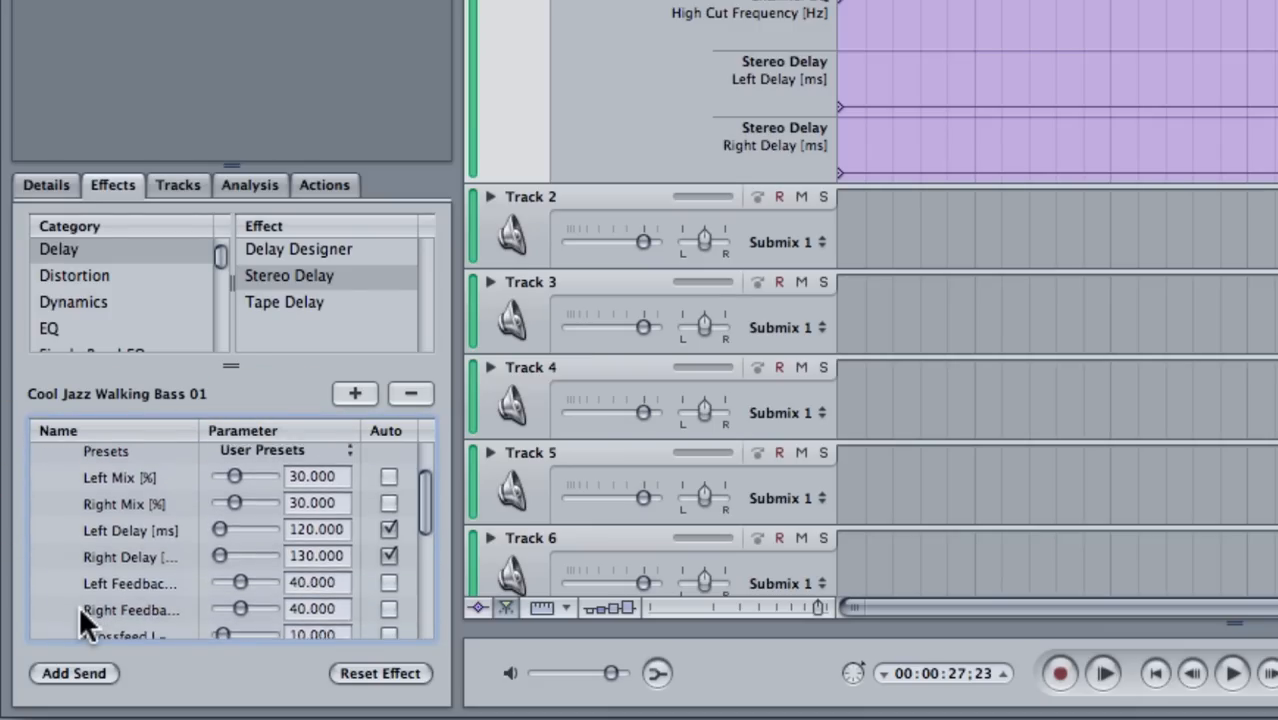
pyautogui.scroll(-3)
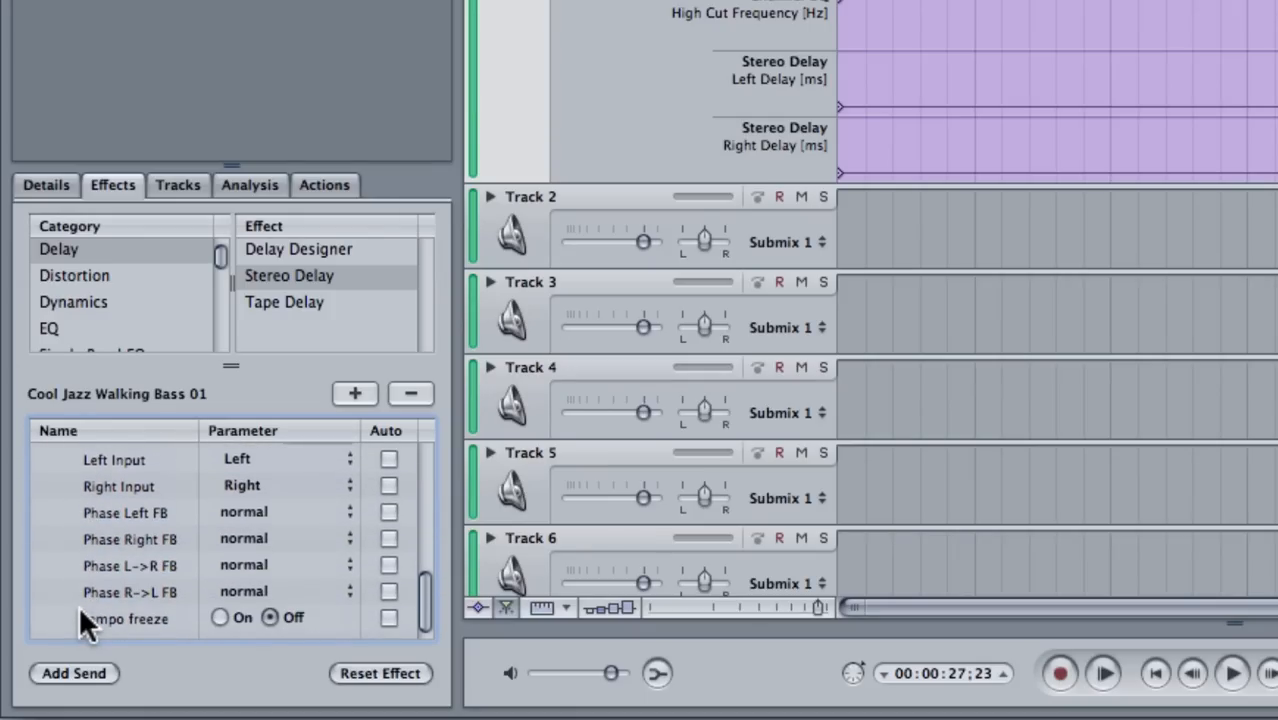
pyautogui.scroll(-3)
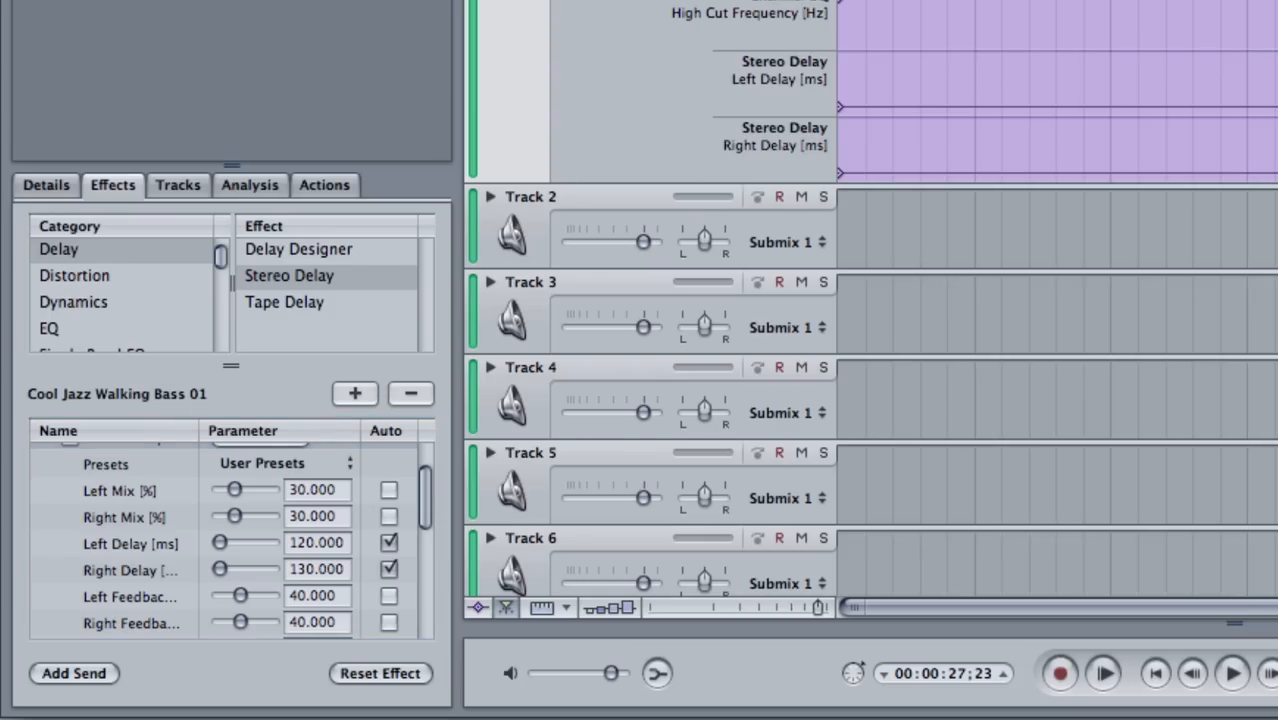
pyautogui.moveTo(905, 72)
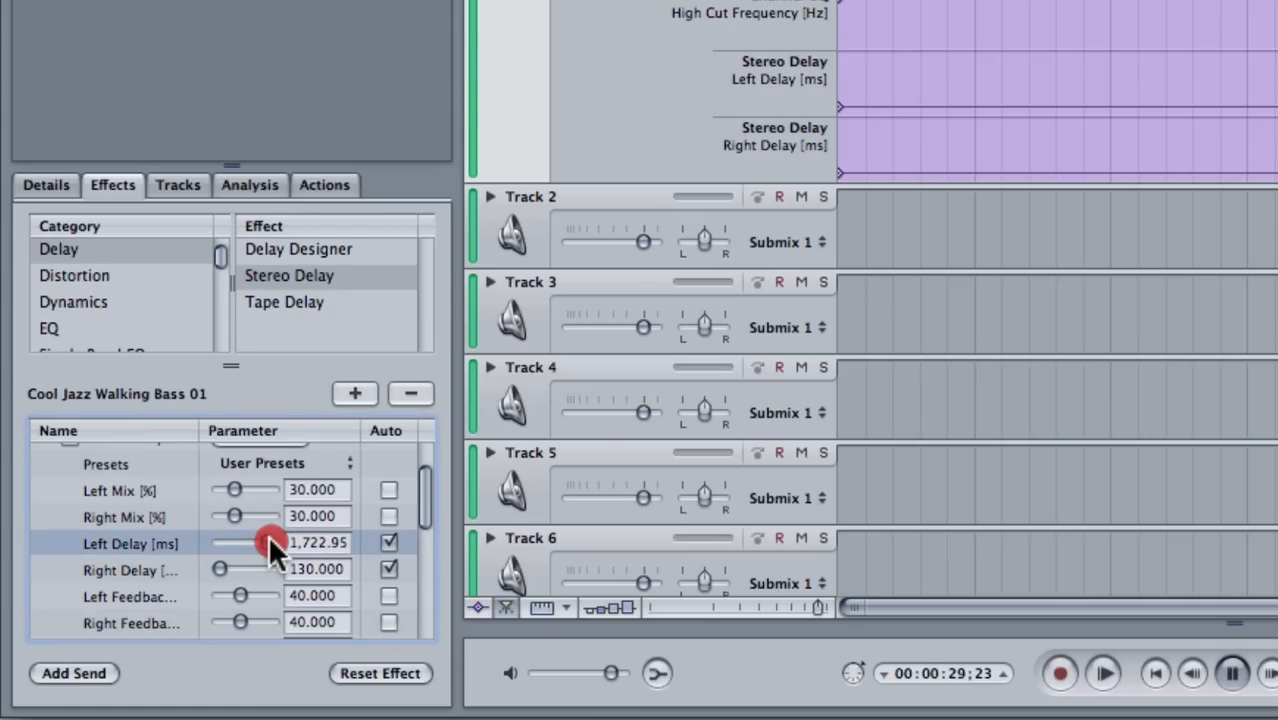
# Step: Record a Stereo Delay Left Delay slider move, then open the Read/Latch/Touch automation mode pop-up
pyautogui.moveTo(270, 543); pyautogui.dragTo(238, 543)
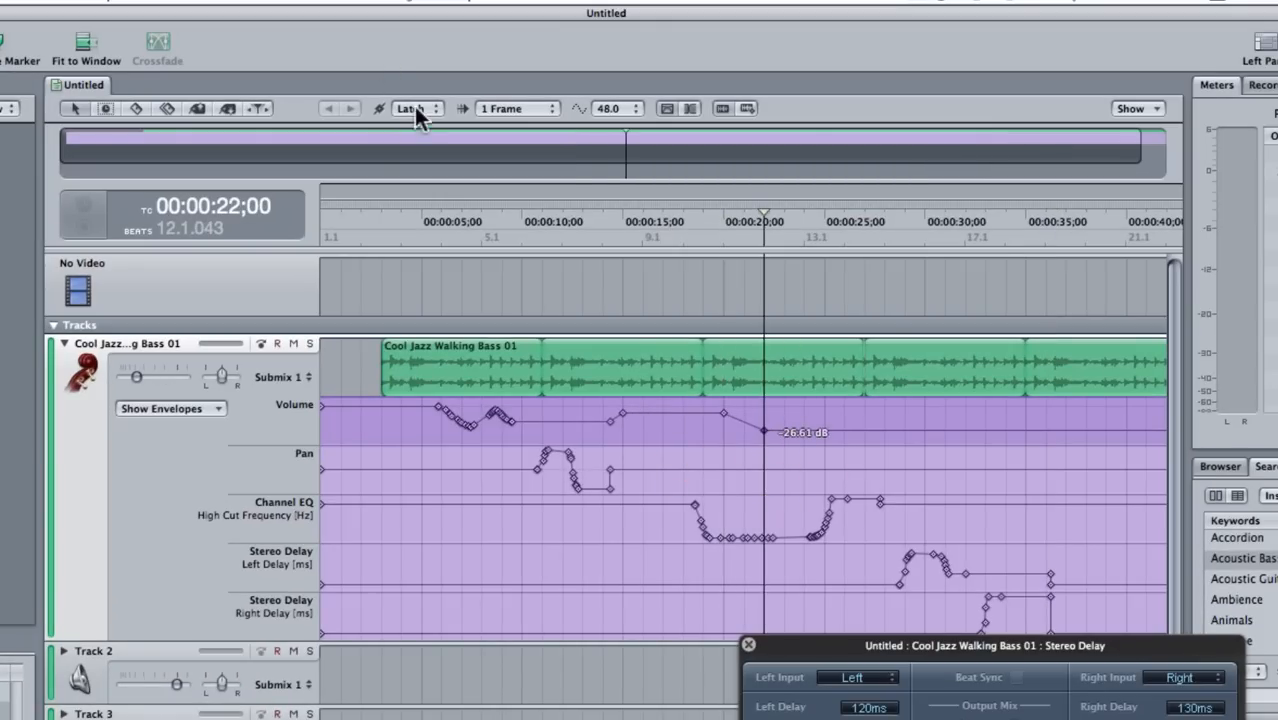
pyautogui.click(413, 108)
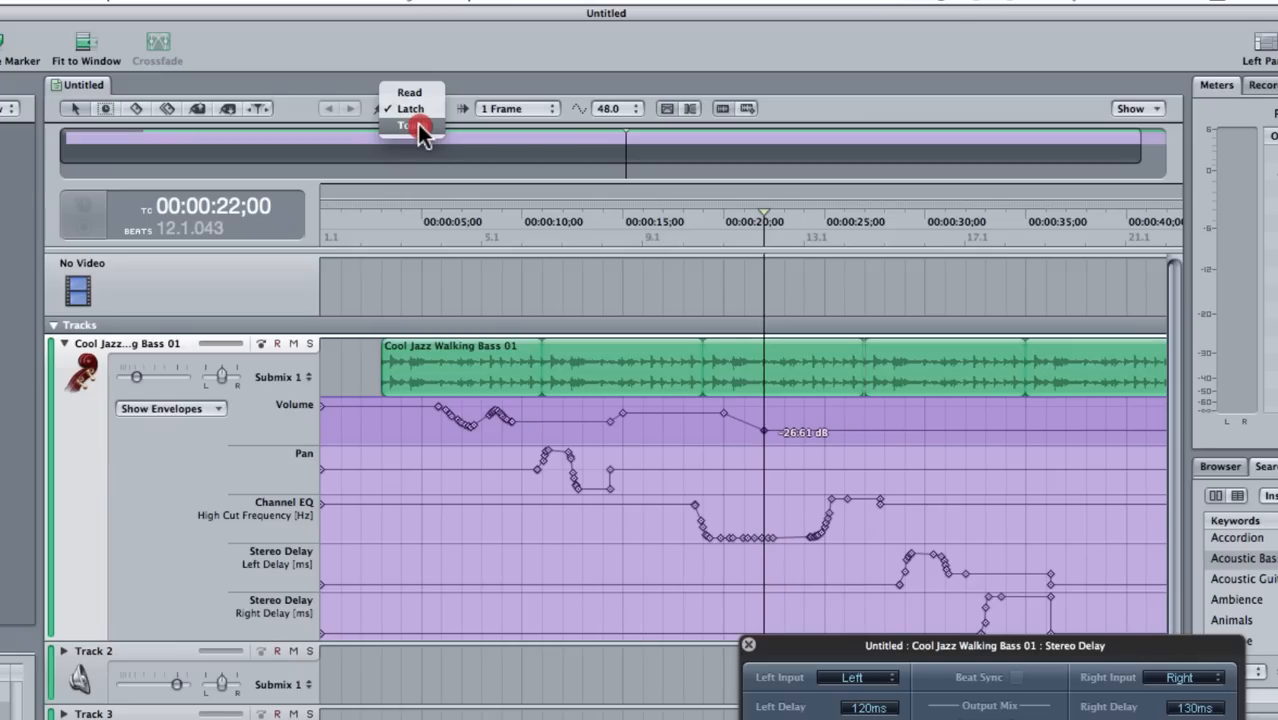